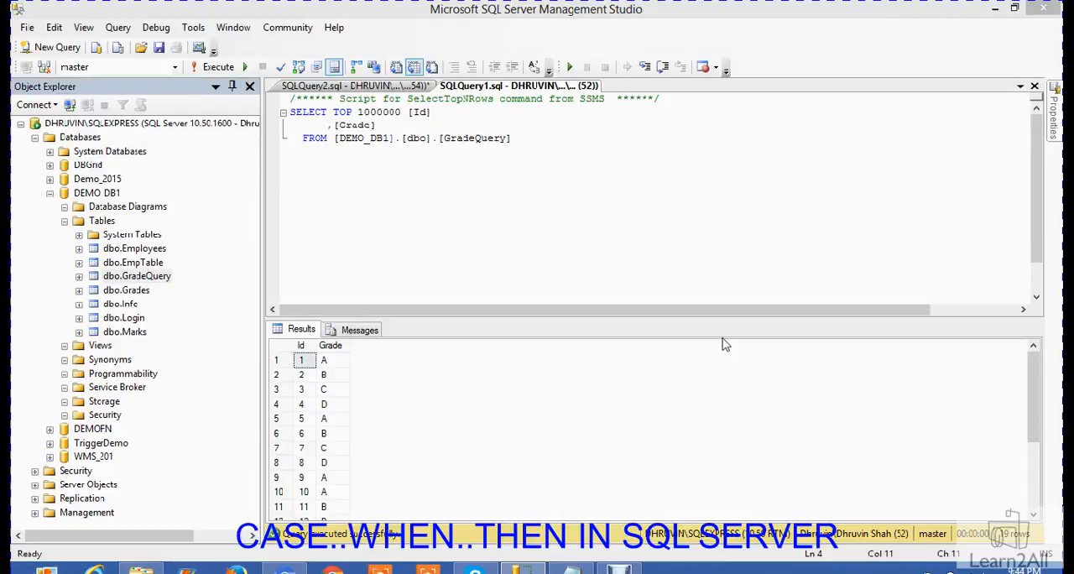
mouse_move(399, 477)
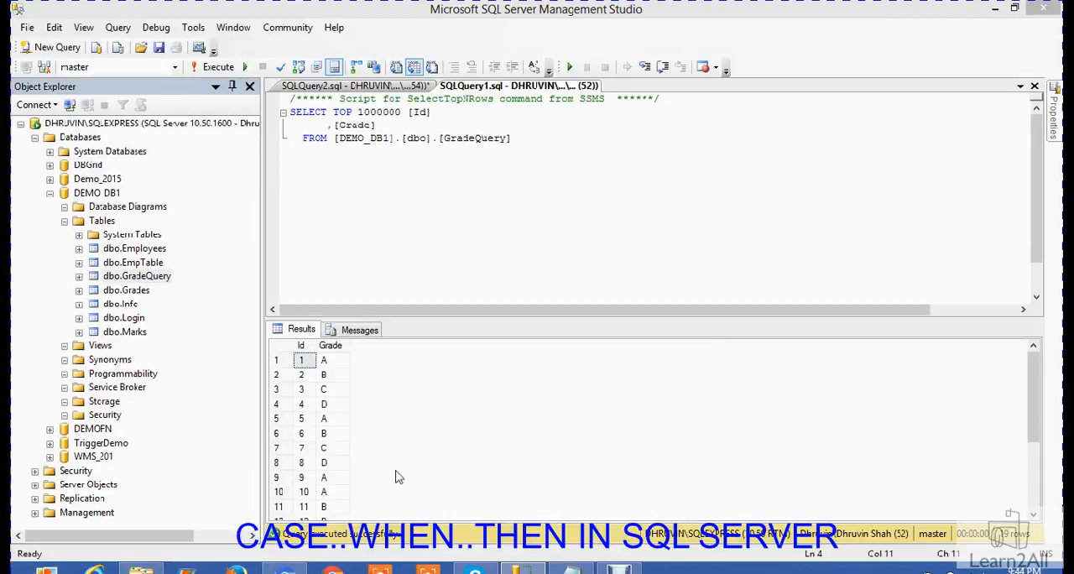
mouse_move(154, 282)
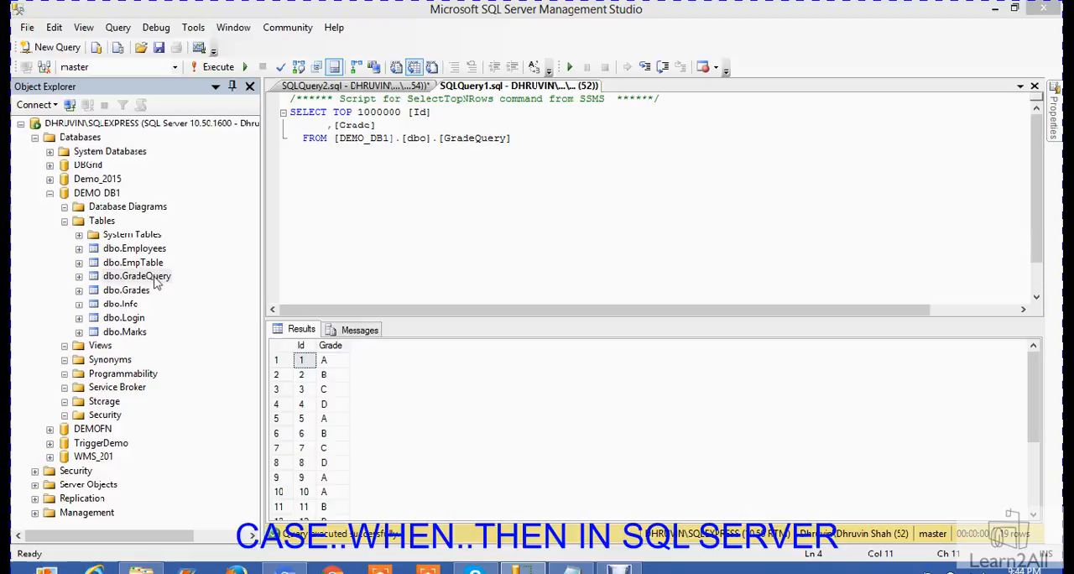
Run Select Top rows on dbo.GradeQuery from Object Explorer to list its Id and Grade
right_click(136, 275)
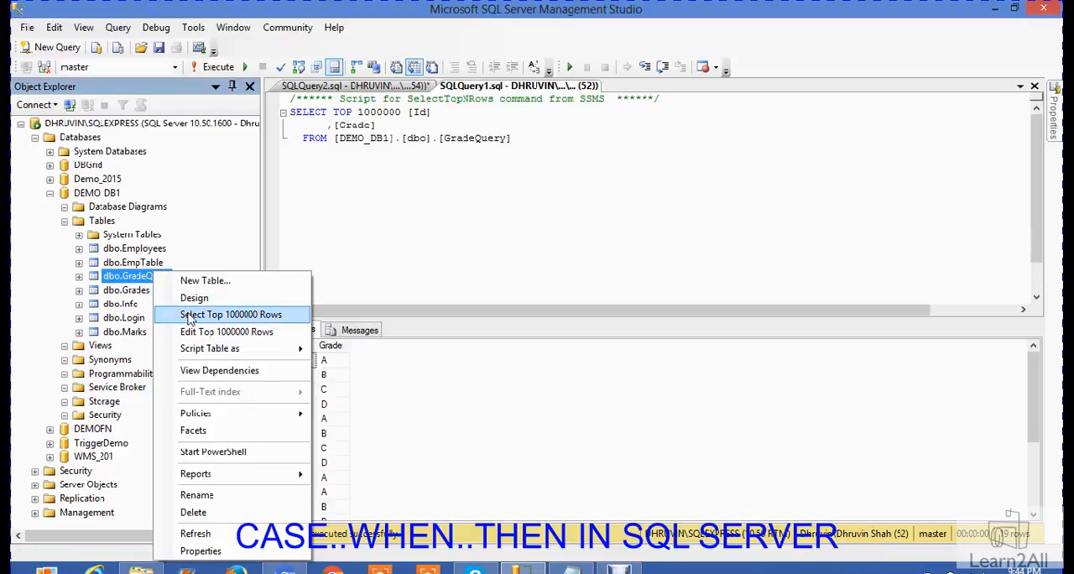
mouse_move(195, 299)
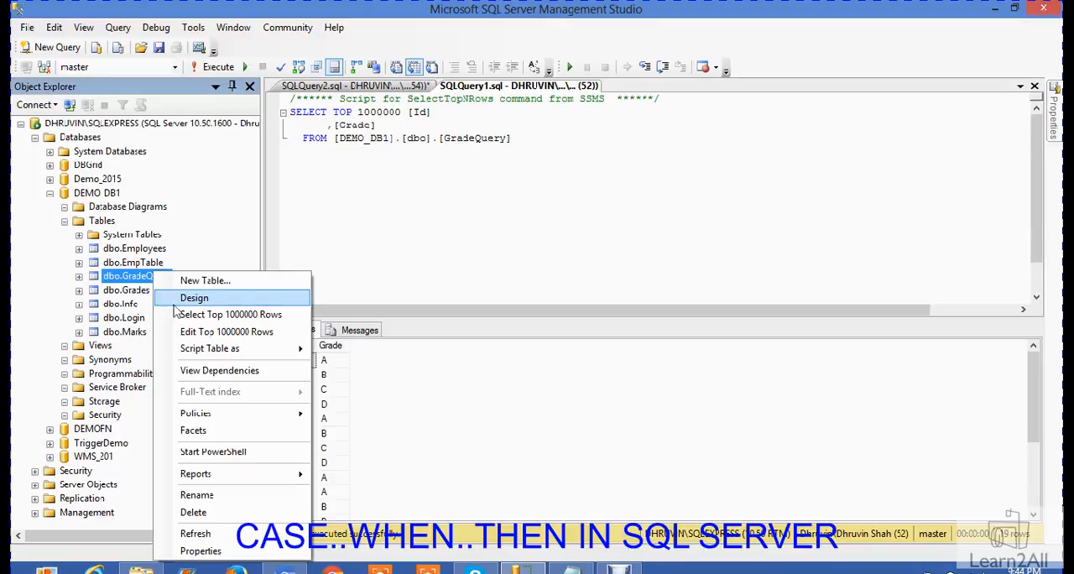
mouse_move(232, 314)
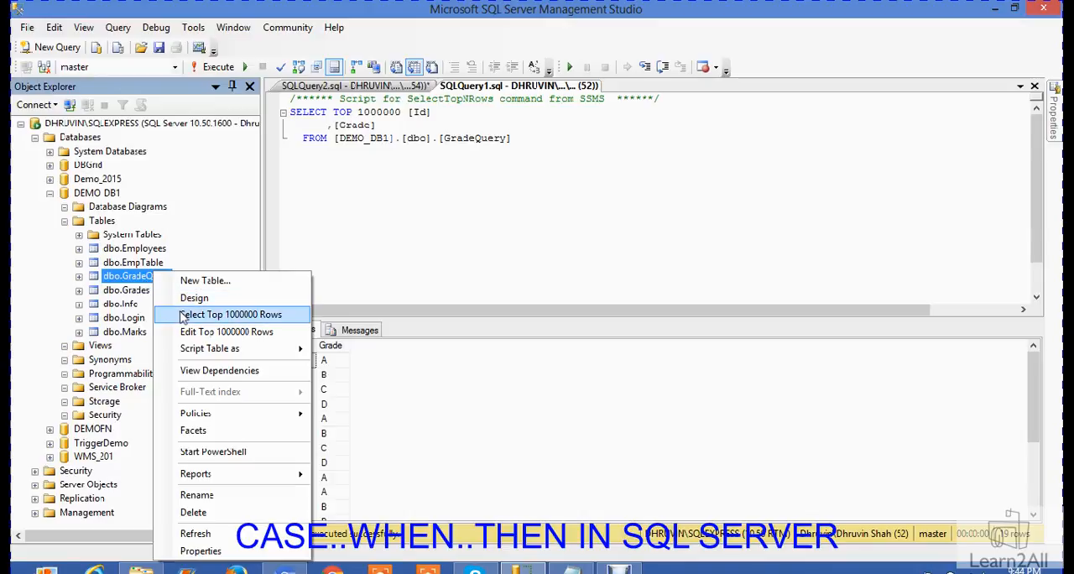
click(232, 314)
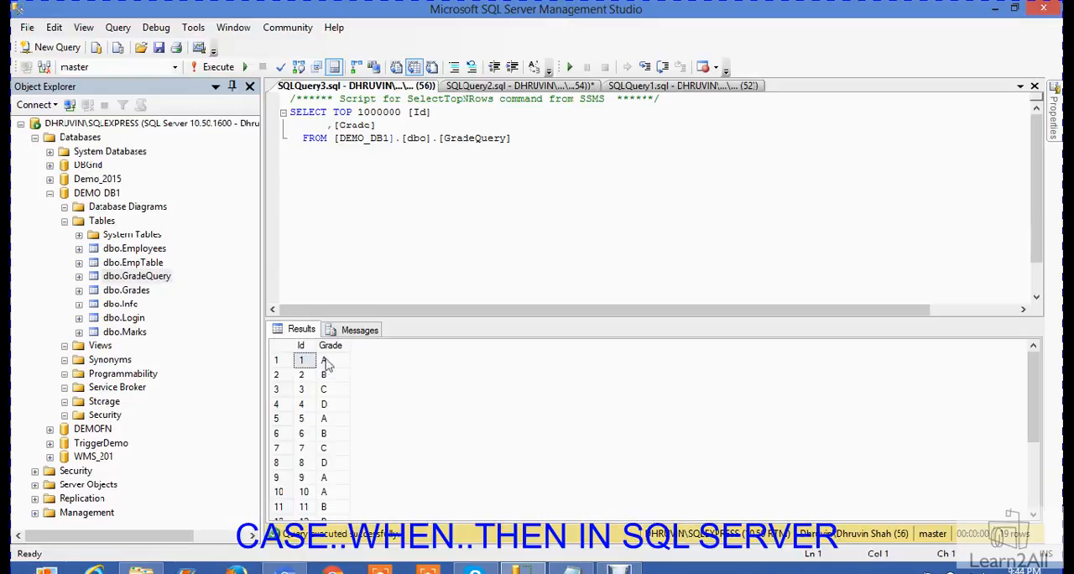
mouse_move(353, 480)
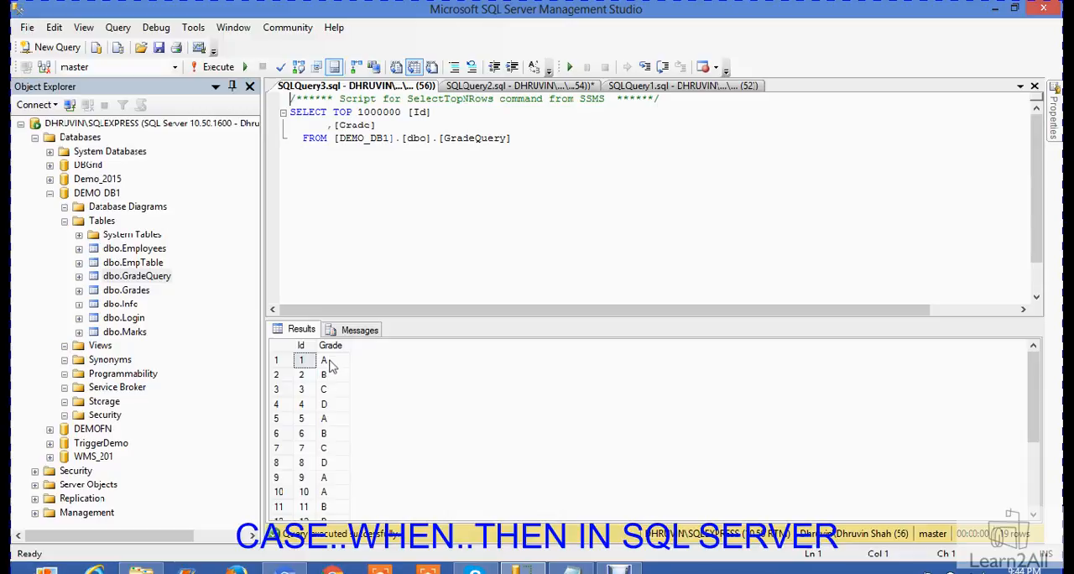
click(329, 359)
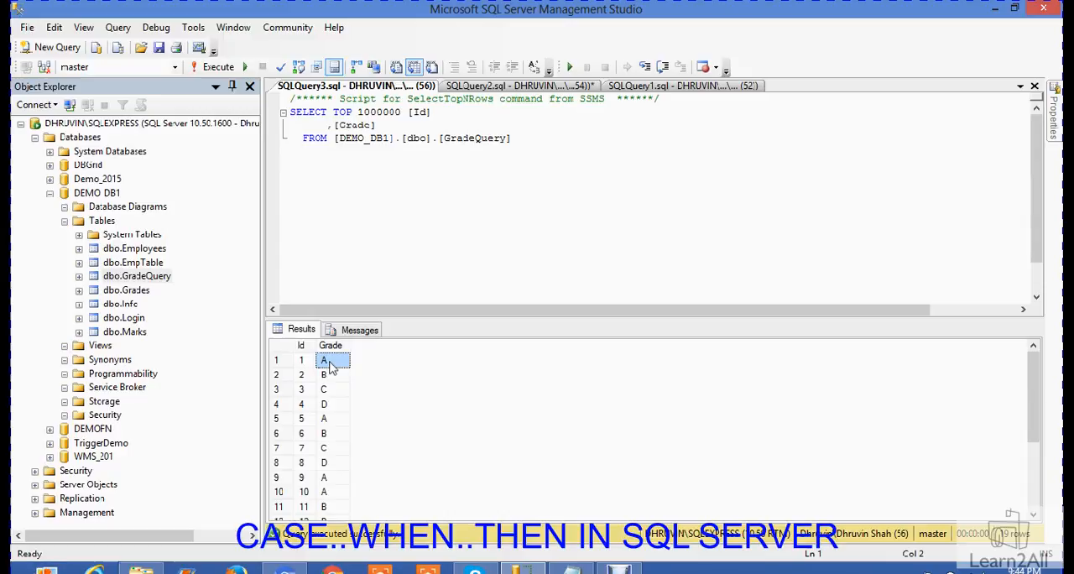
mouse_move(356, 356)
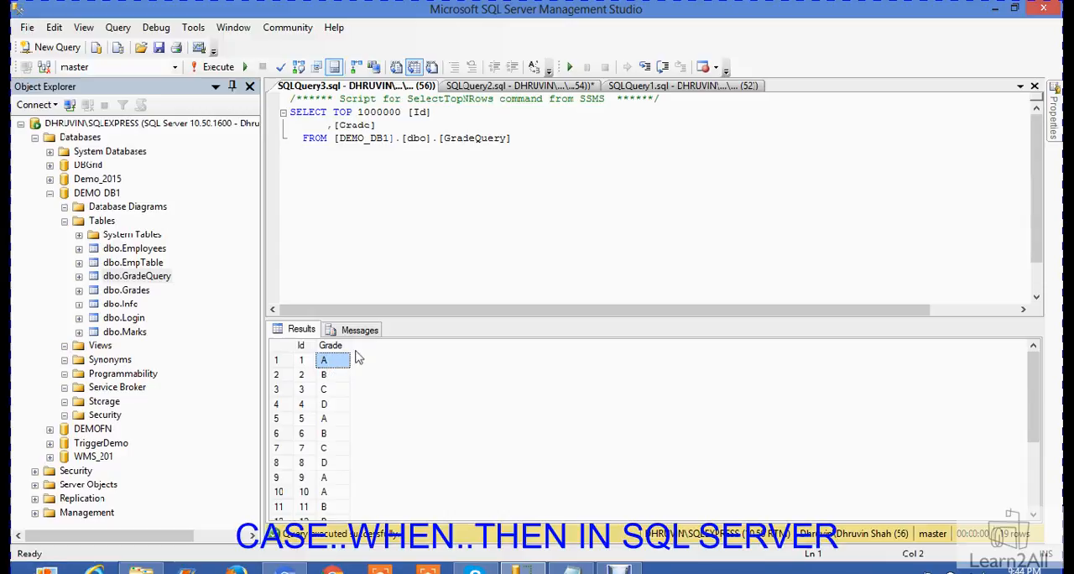
mouse_move(335, 383)
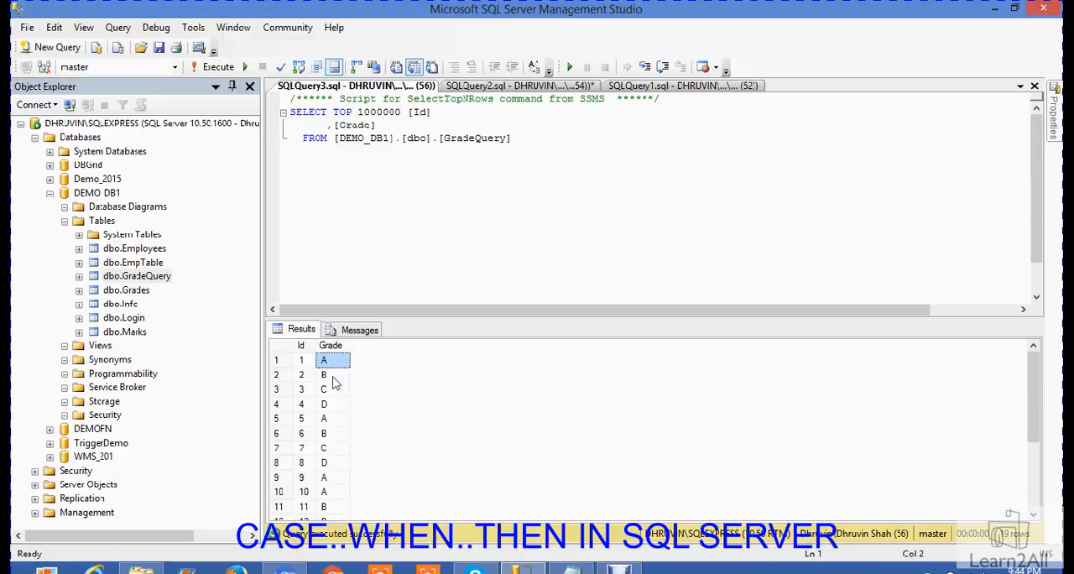
click(333, 374)
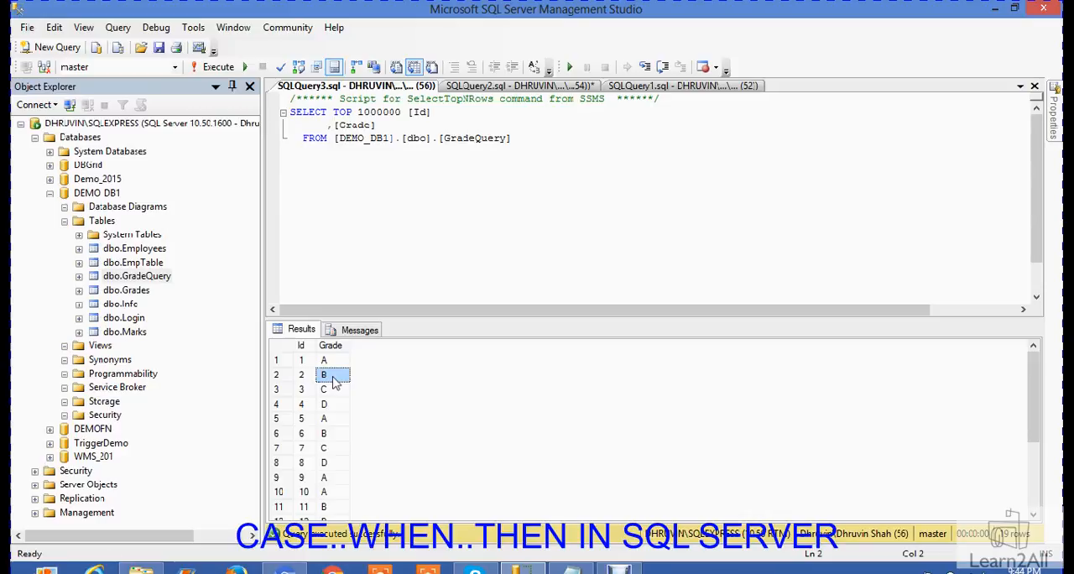
mouse_move(377, 387)
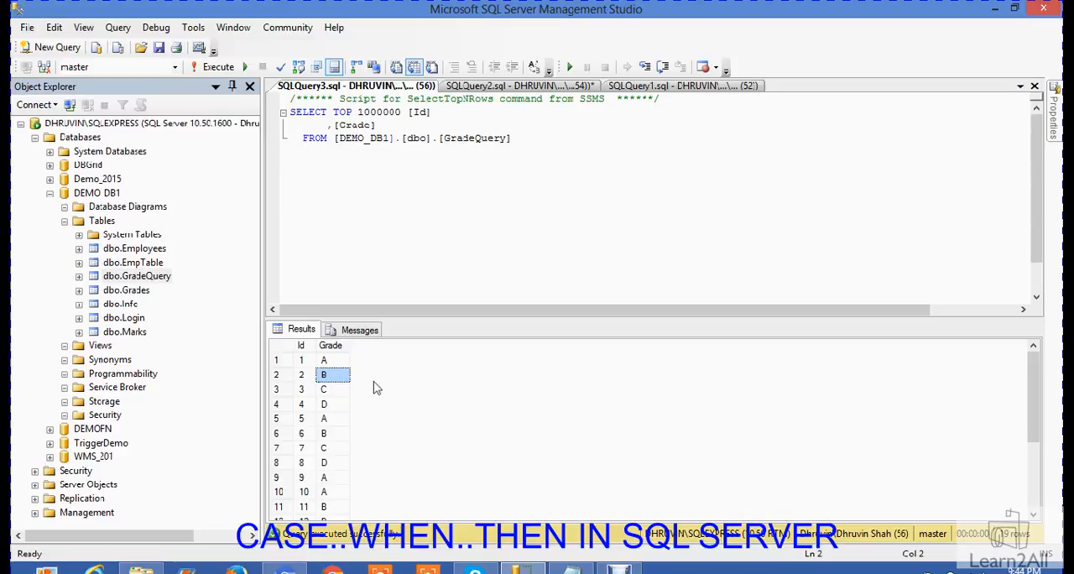
click(326, 389)
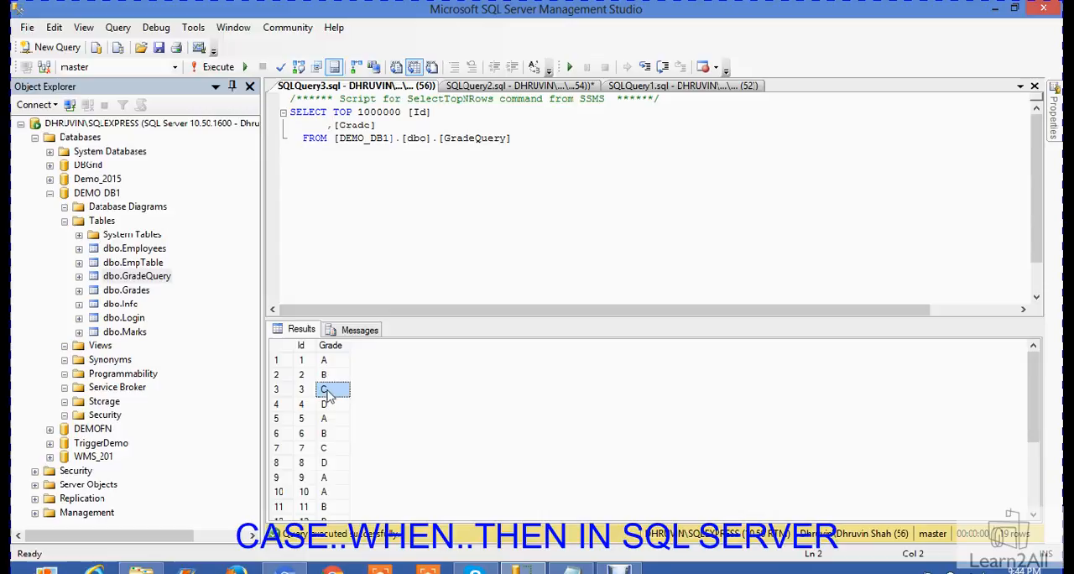
click(333, 403)
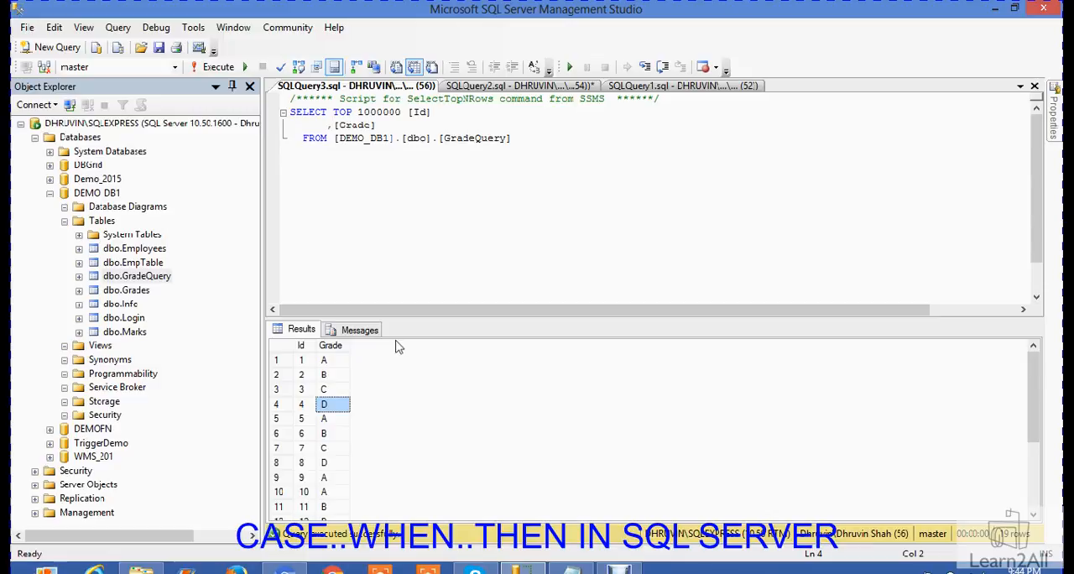
mouse_move(438, 205)
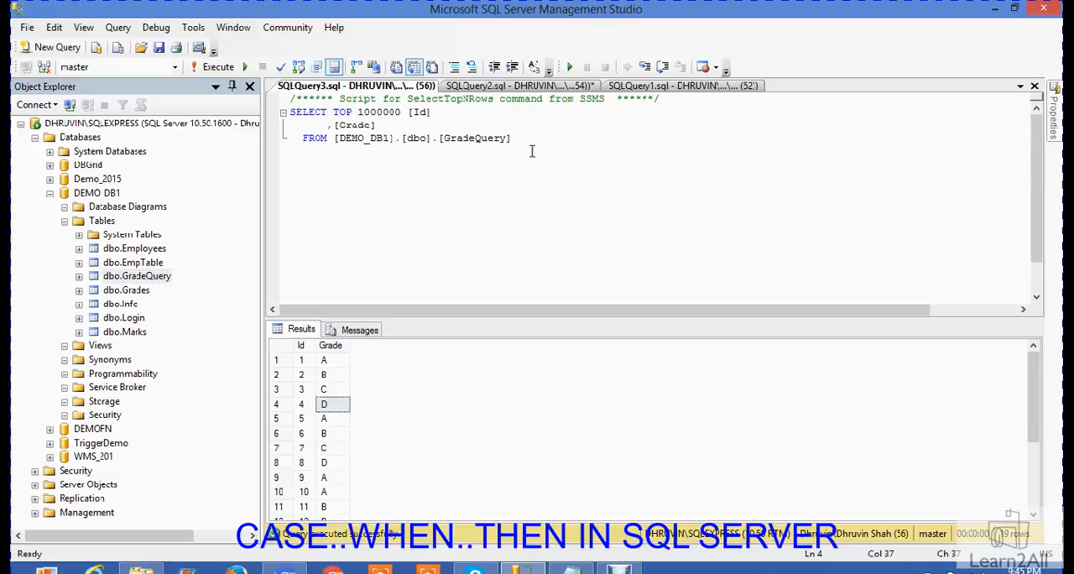
Write select Id, [Grade], case when Grade='' below the generated script
text(Sel)
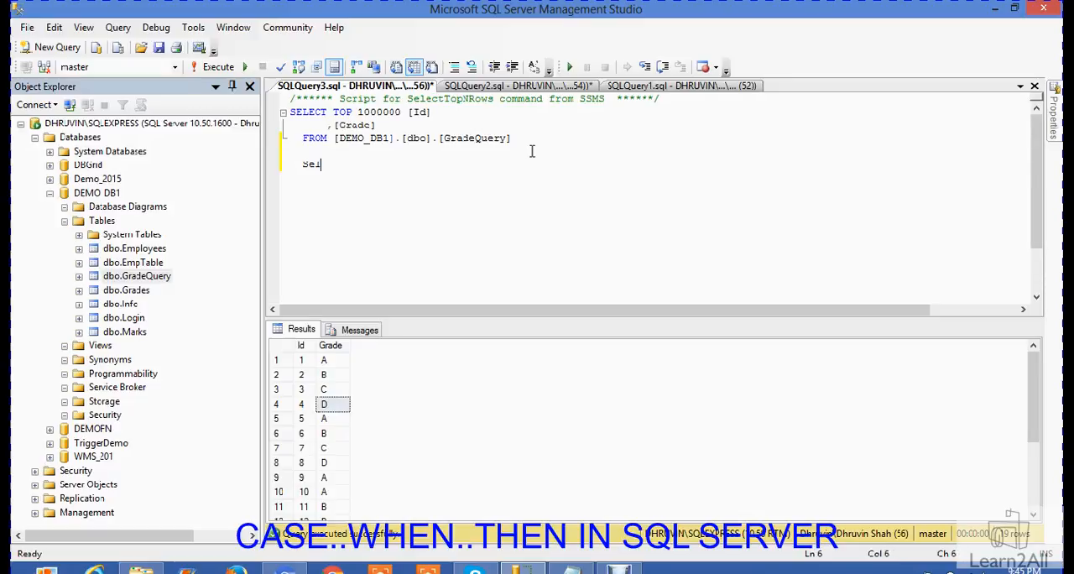
text(lect)
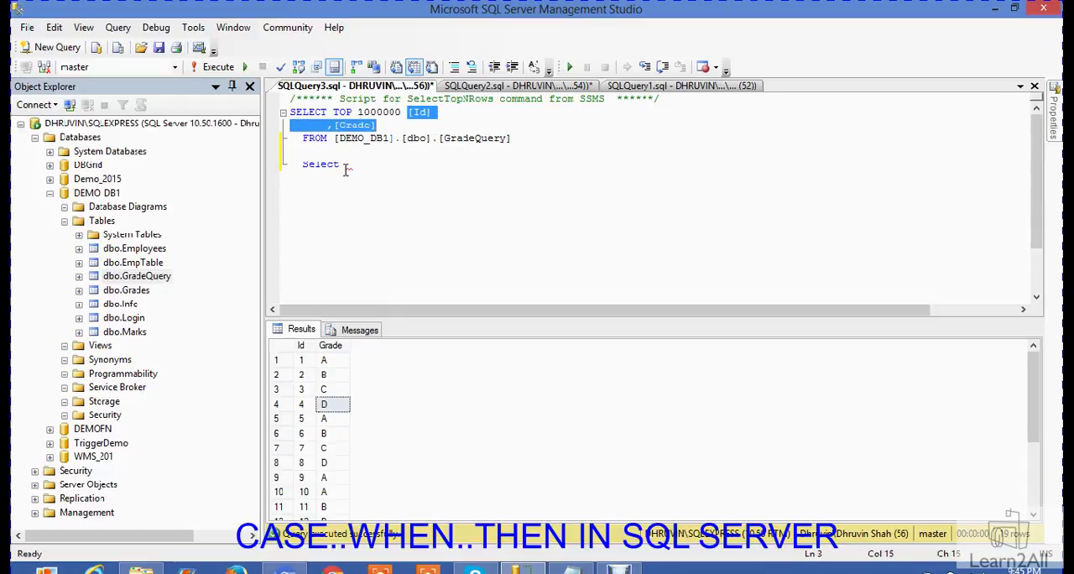
text([Id])
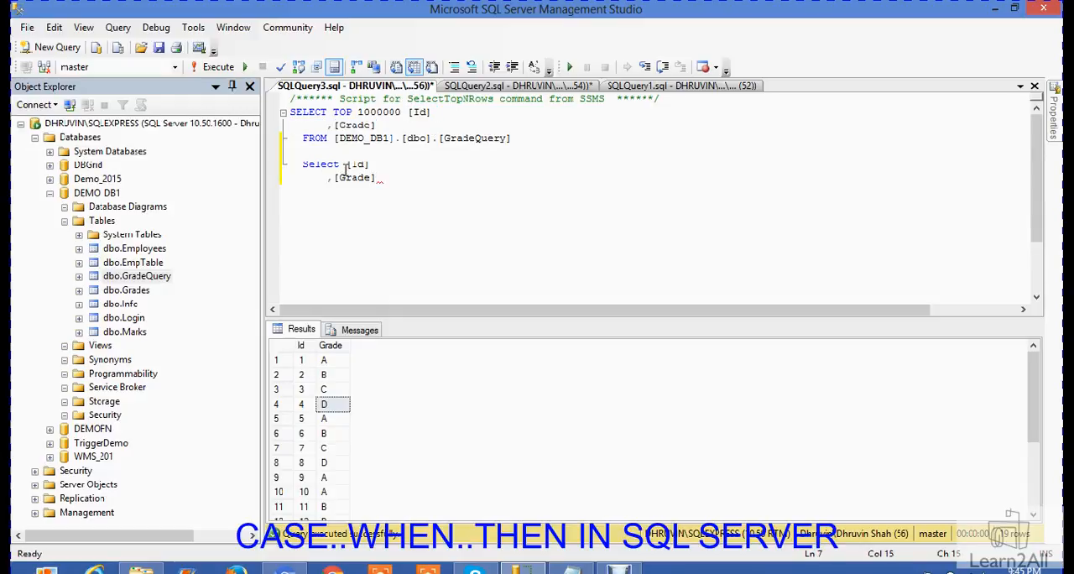
text(,)
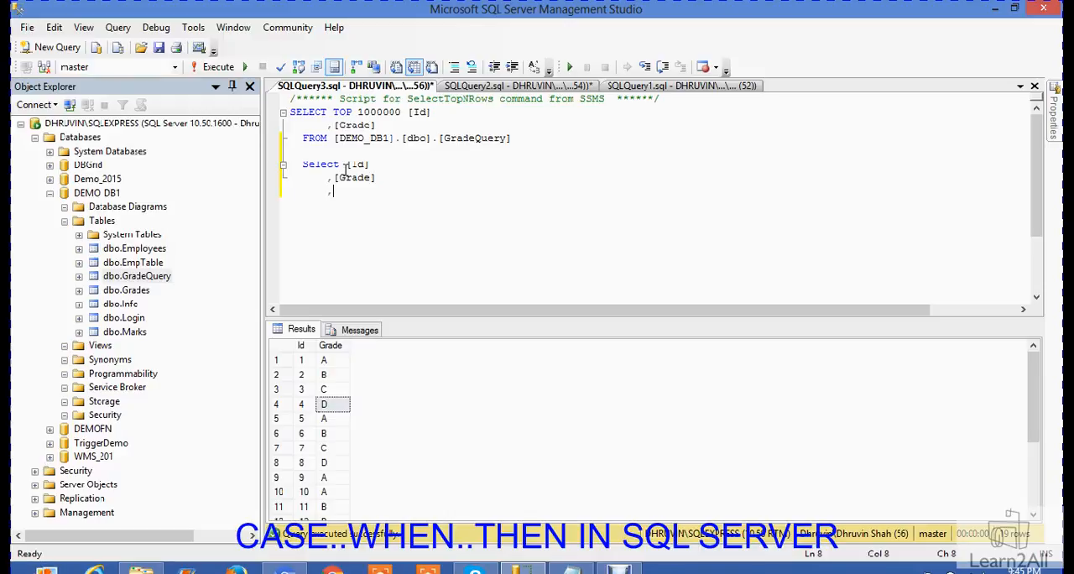
text(case)
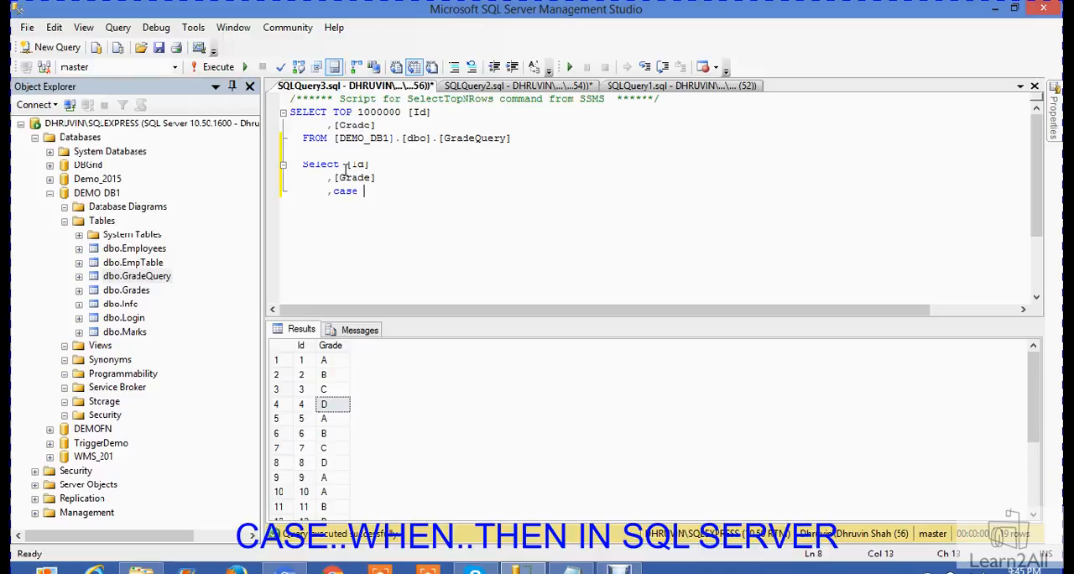
text(when)
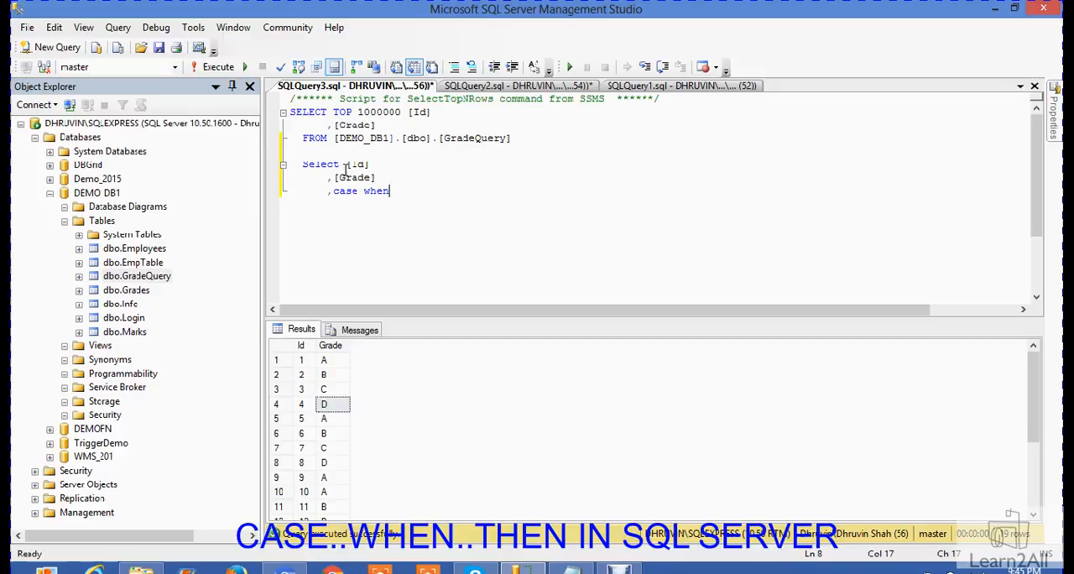
text(Gr)
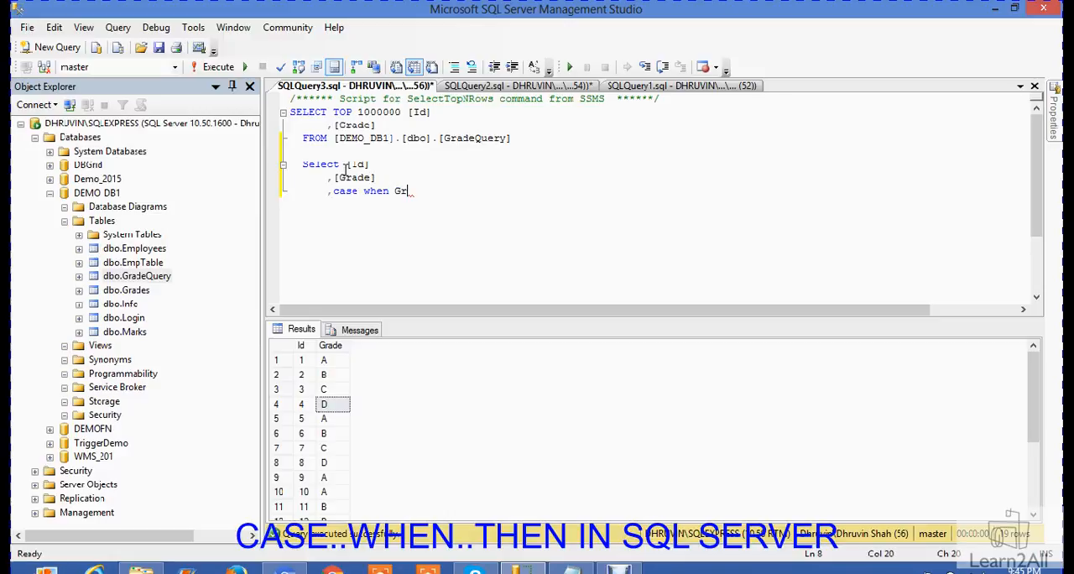
text(ade)
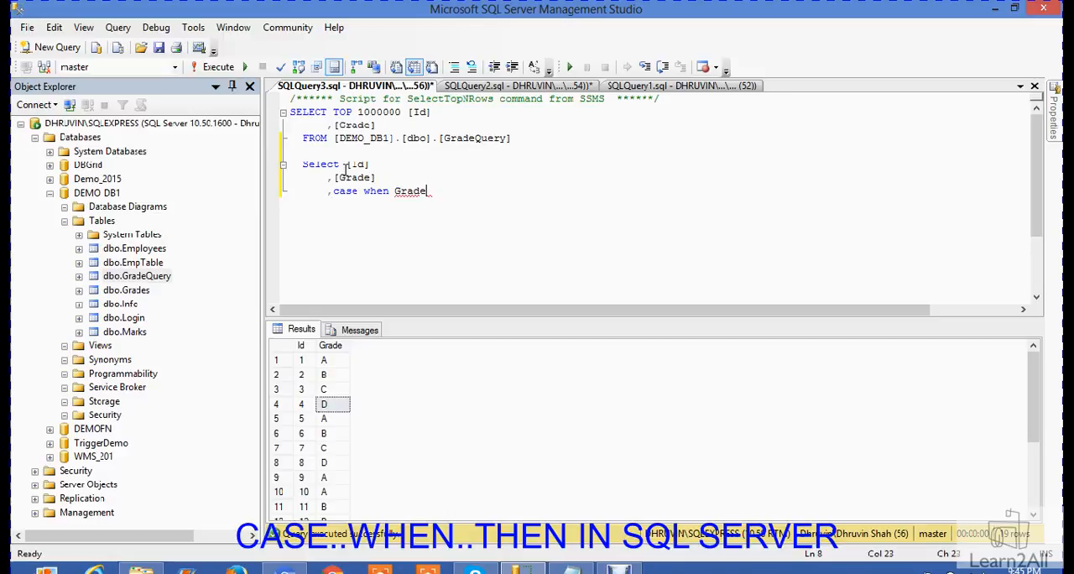
text(='')
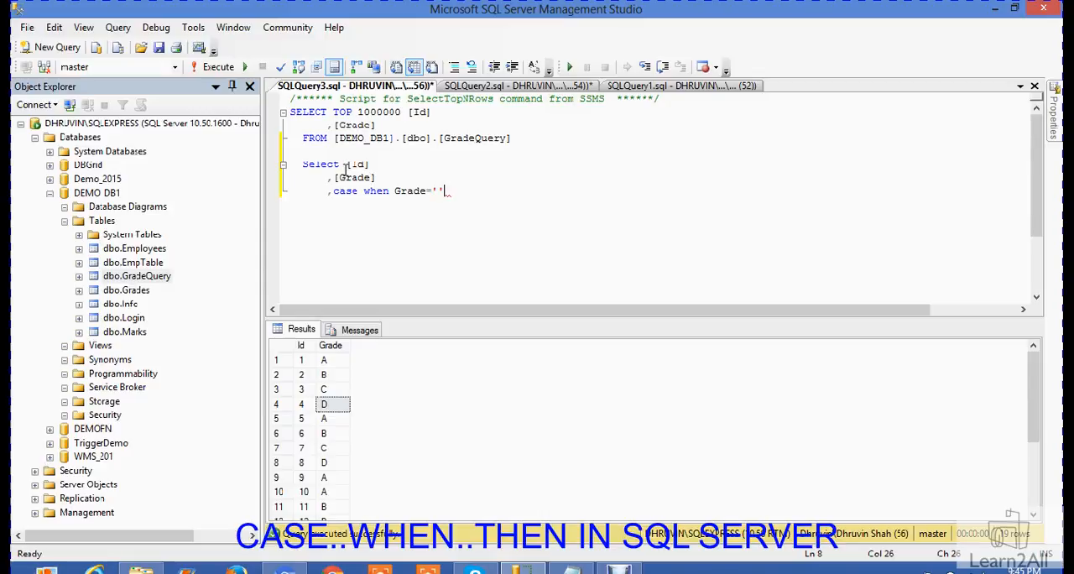
Add CASE branches mapping grade A to 'Very Good' and B to 'Good'
text(A)
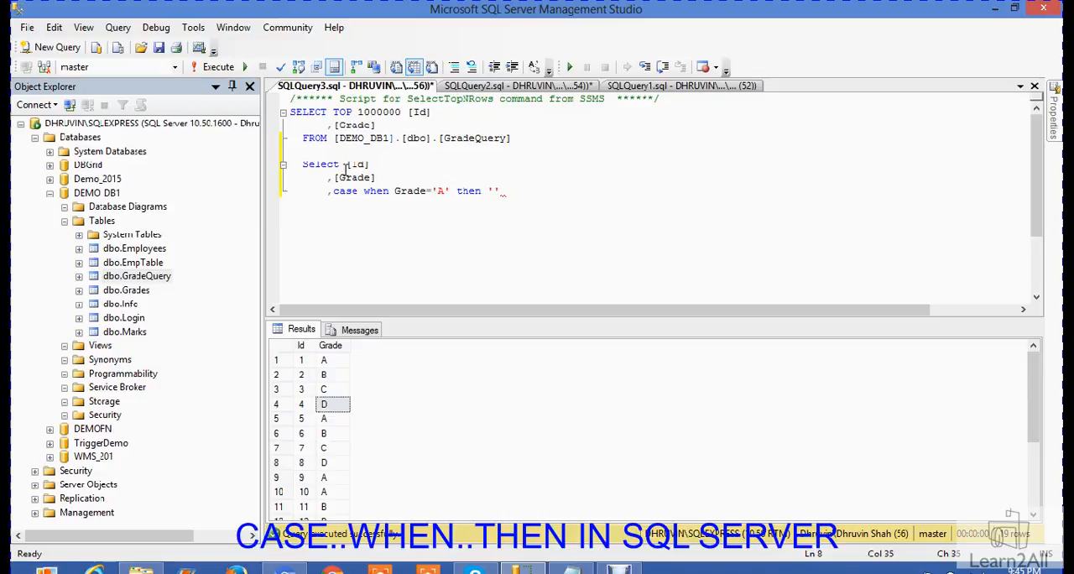
text(Very Good)
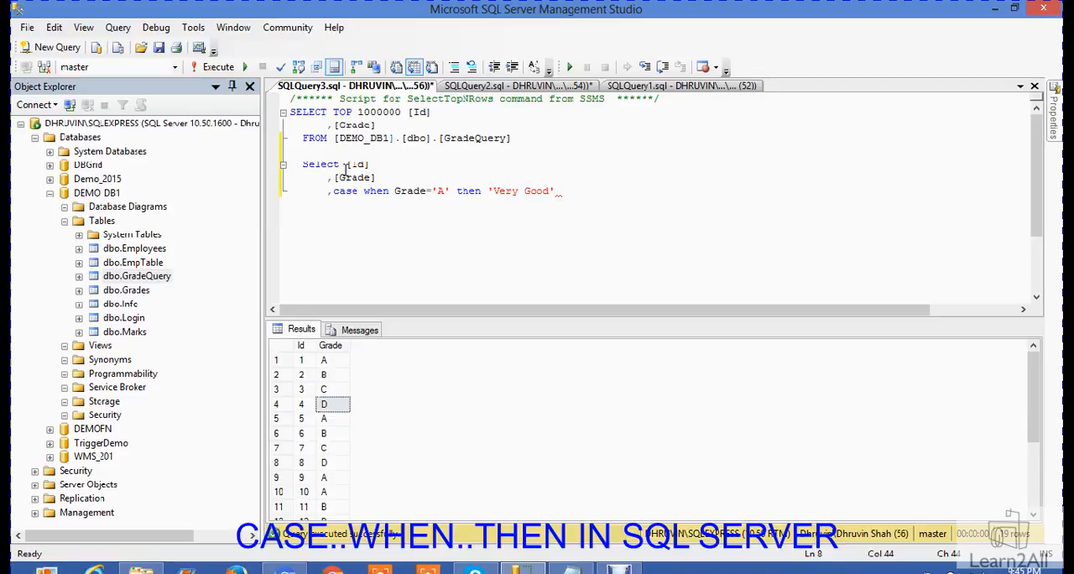
text(when Gra)
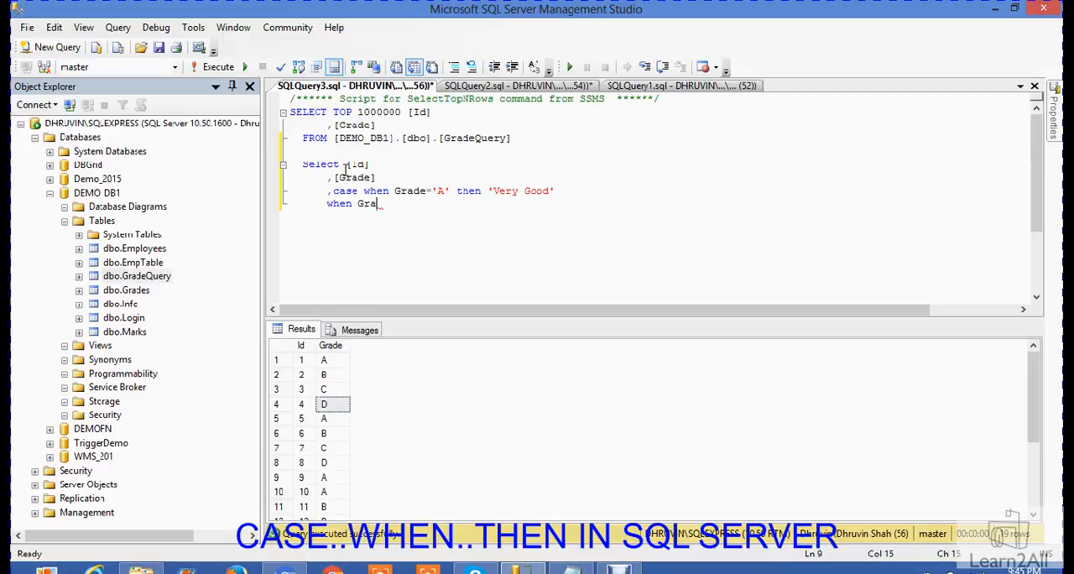
text(de=')
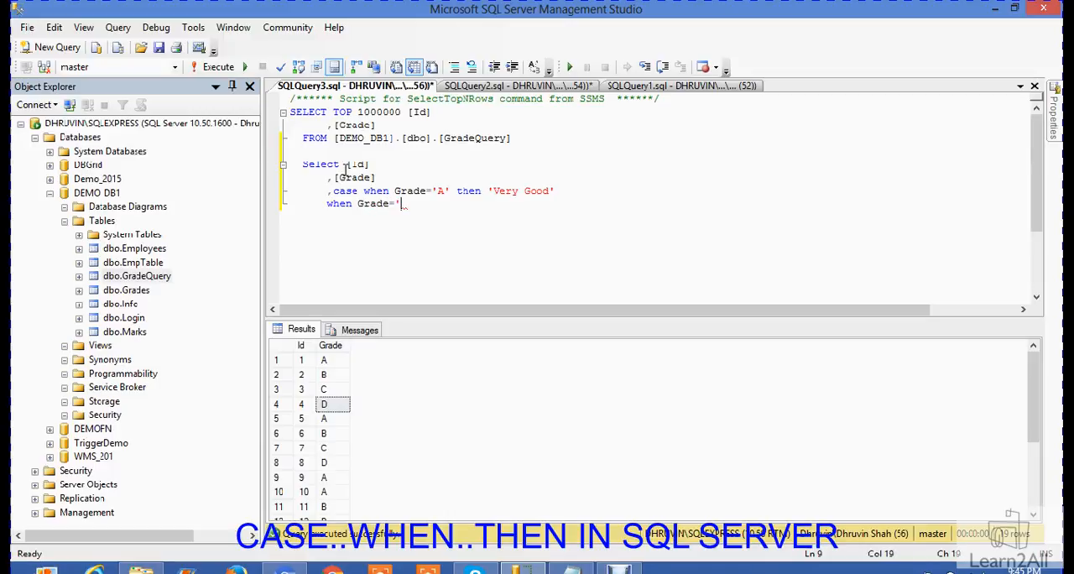
text(B')
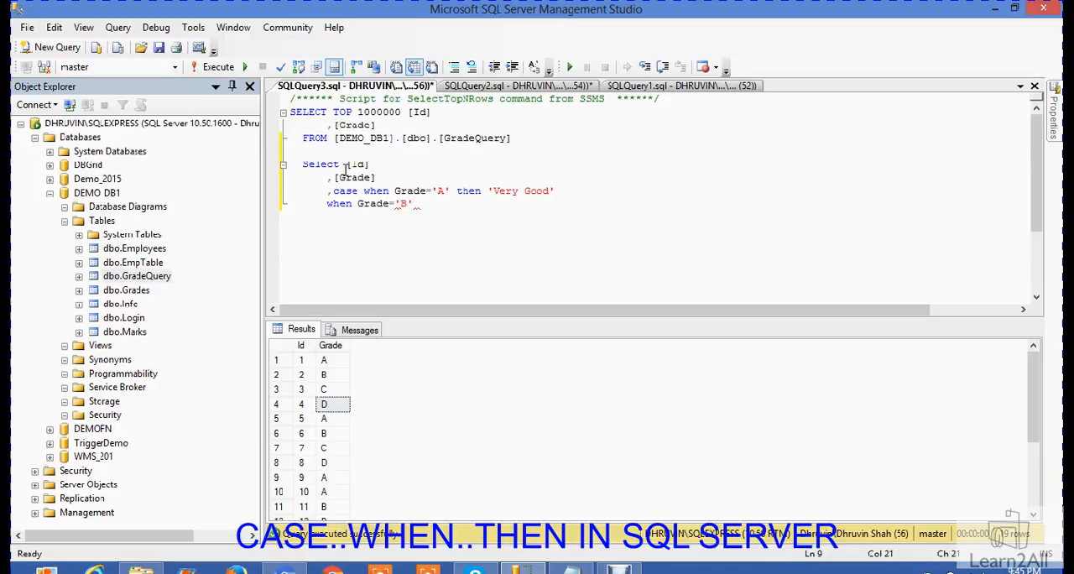
text(then)
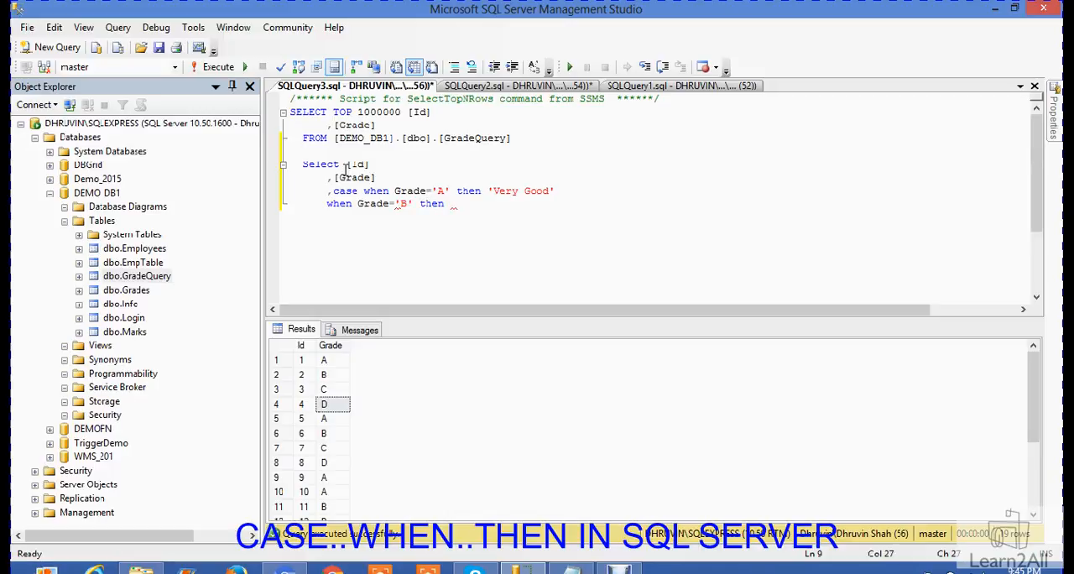
text('')
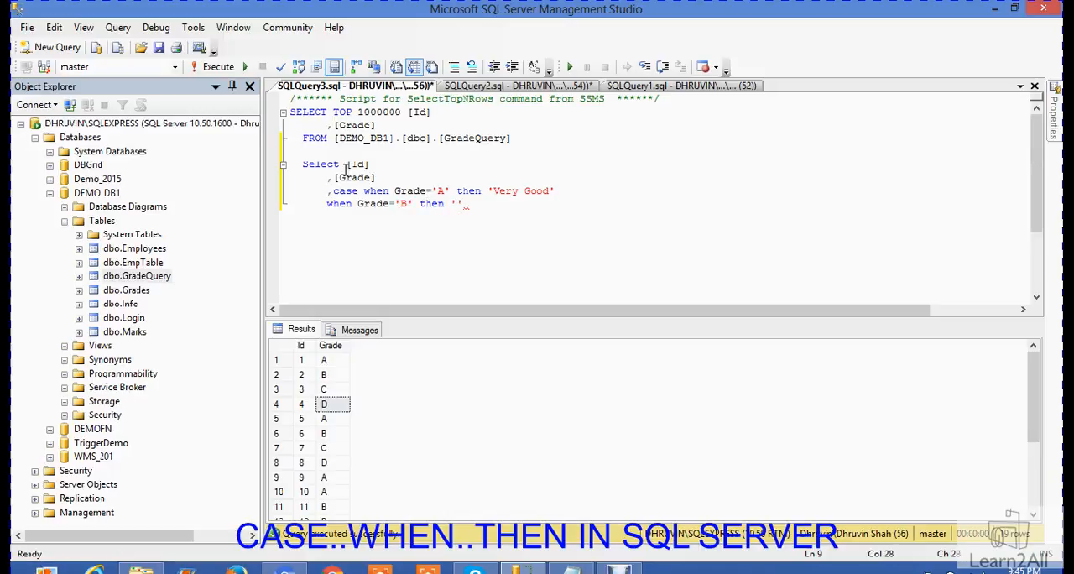
text(Good)
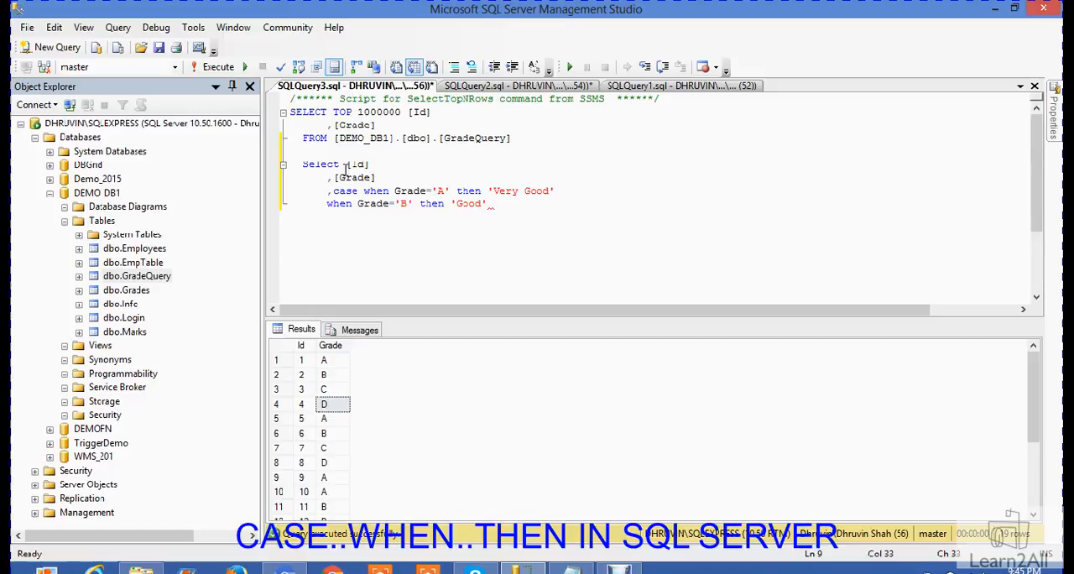
Add branches mapping C to 'Average' and D to 'Bad', then begin the else
text(when)
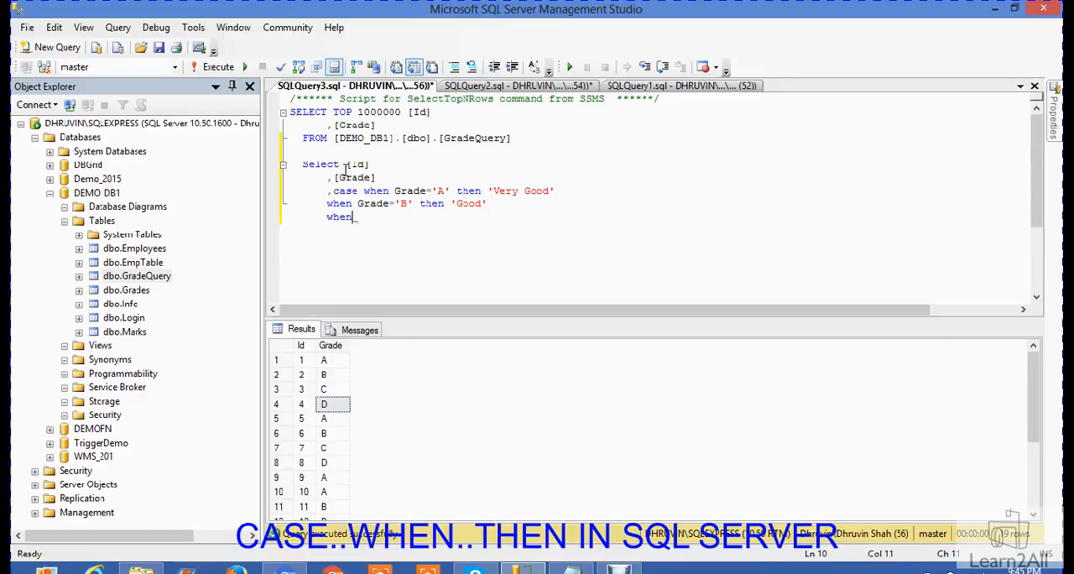
text(Grad)
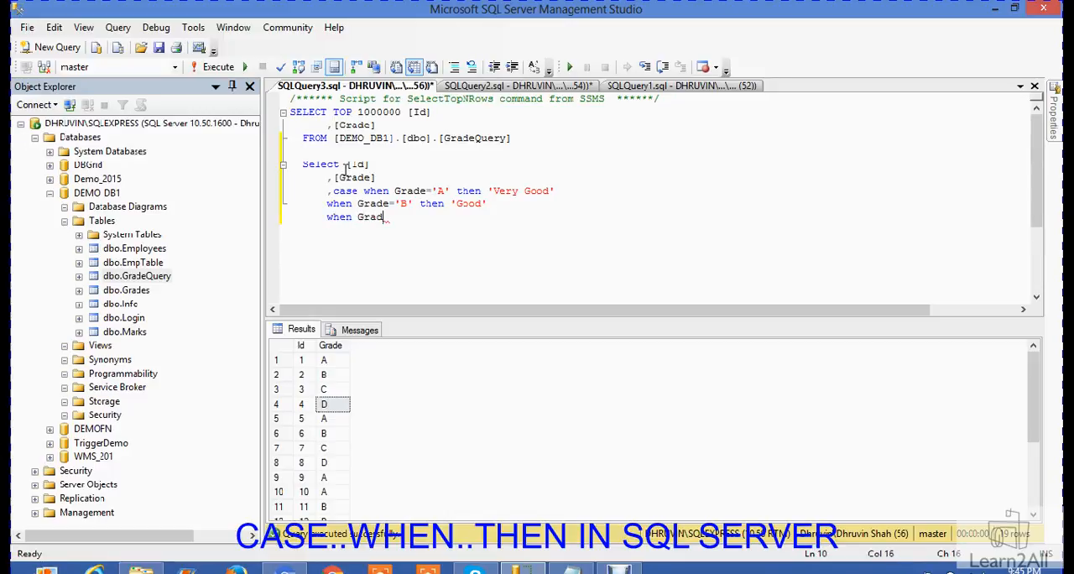
text(='')
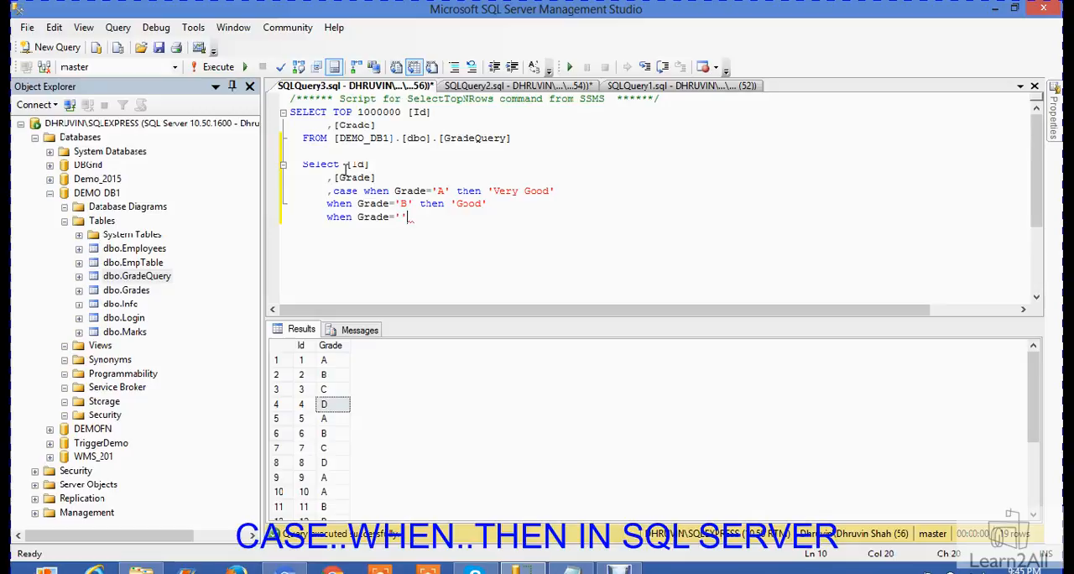
text(C)
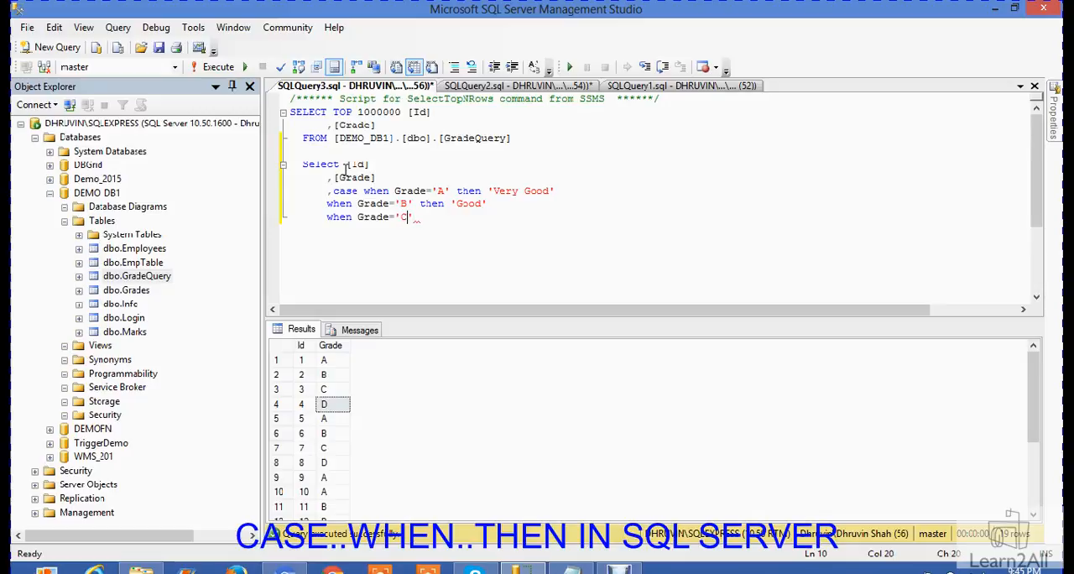
text(the)
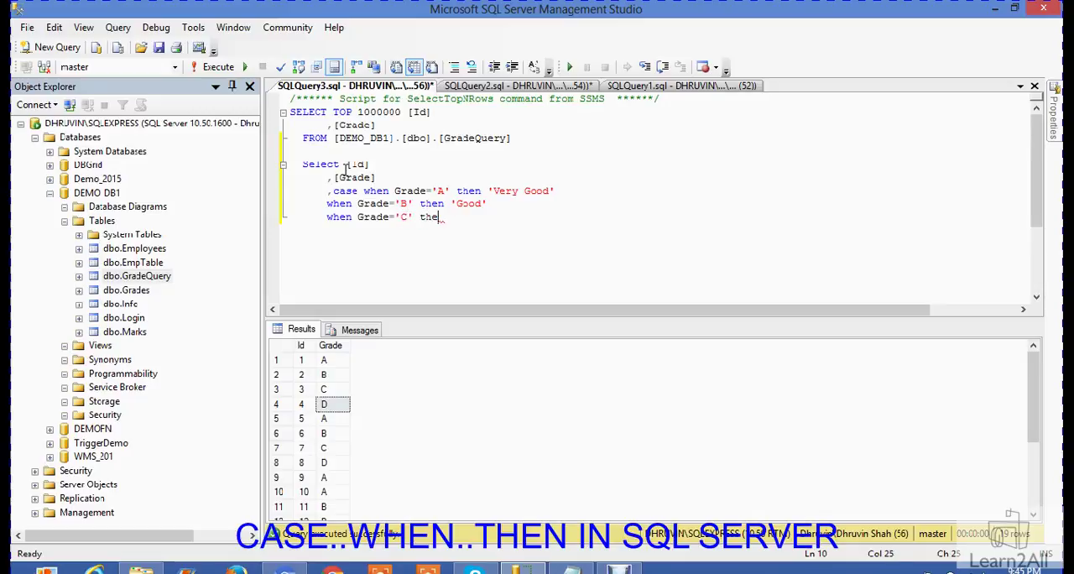
text('')
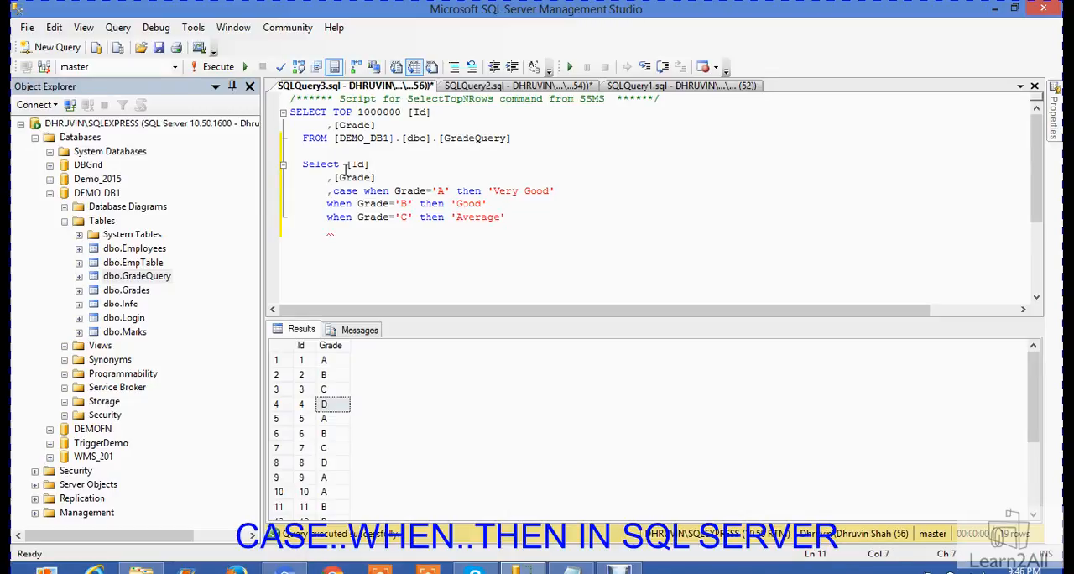
text(when G)
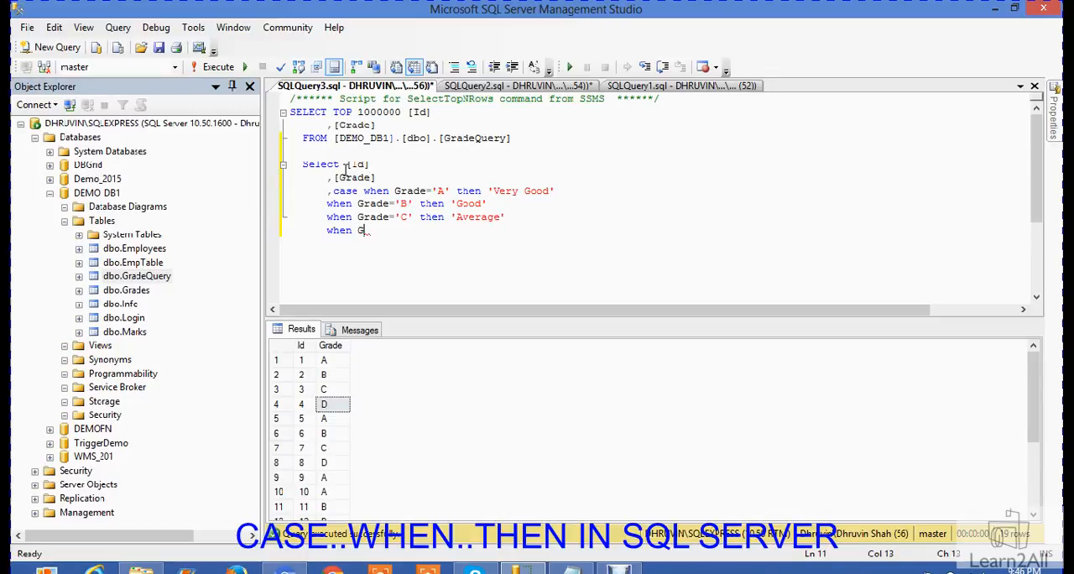
text(rade=)
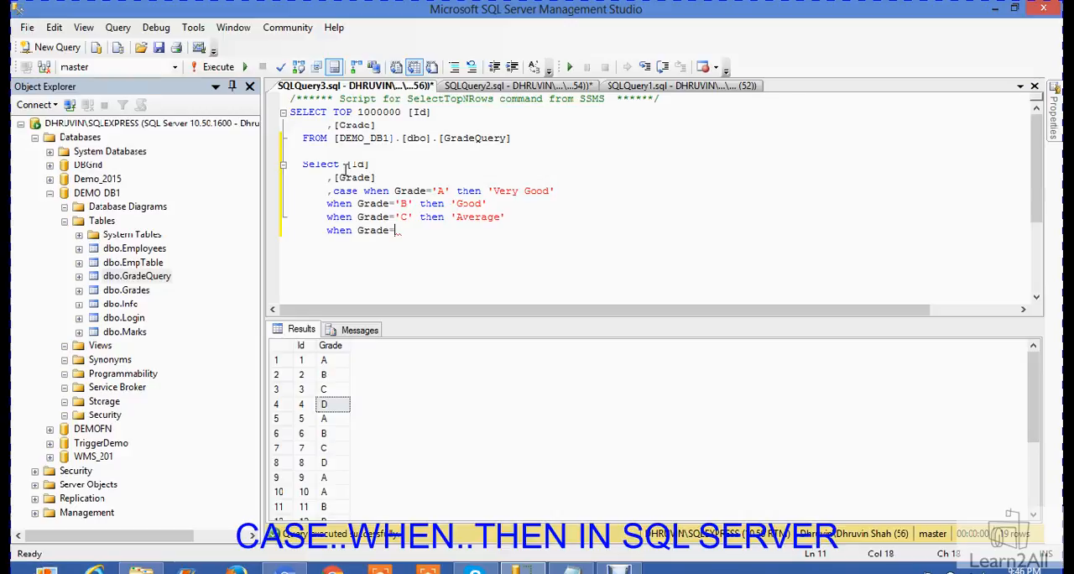
text('D)
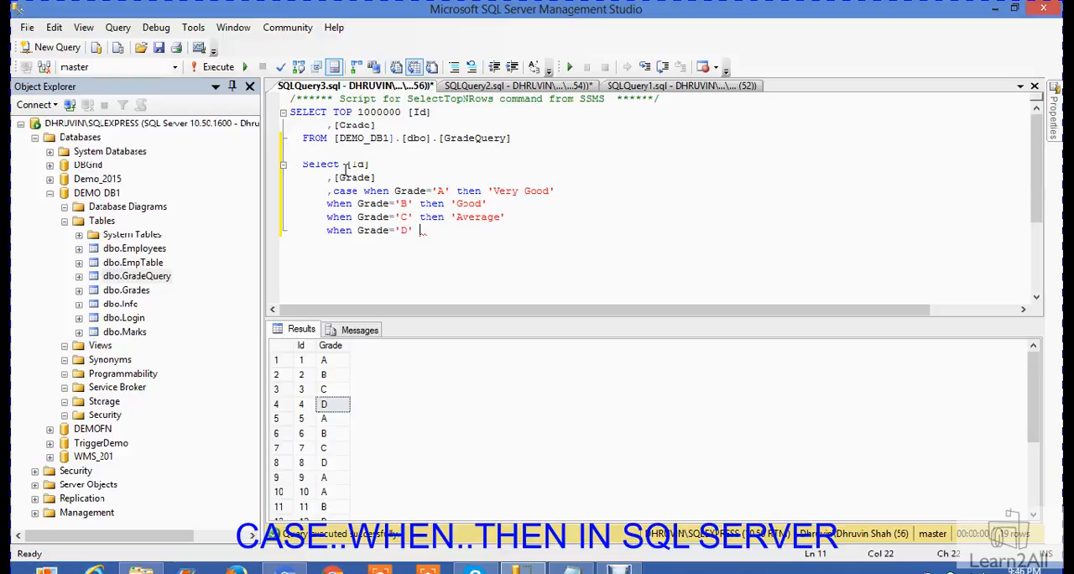
text(then)
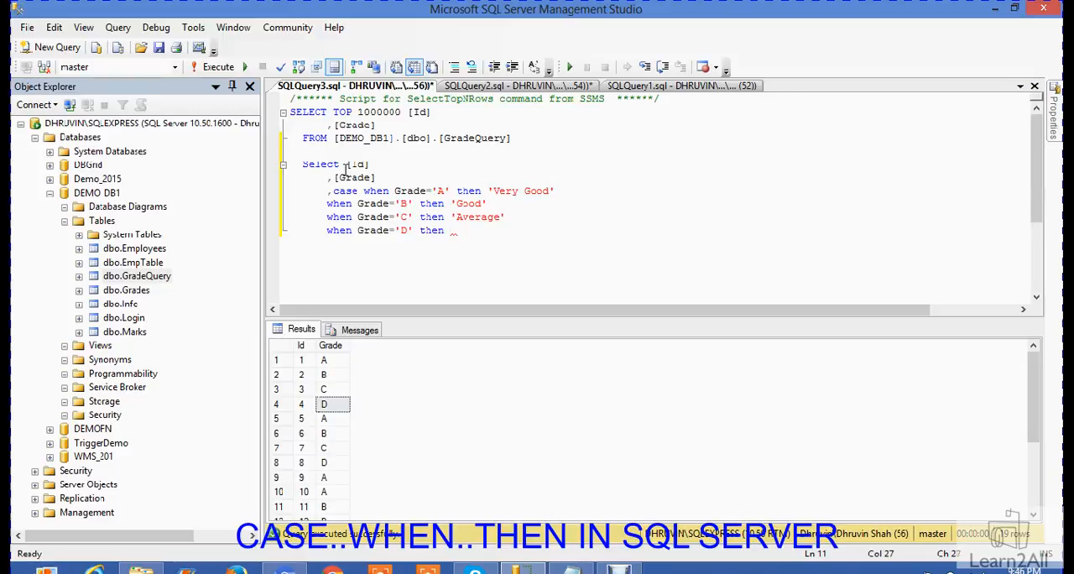
text('Bad')
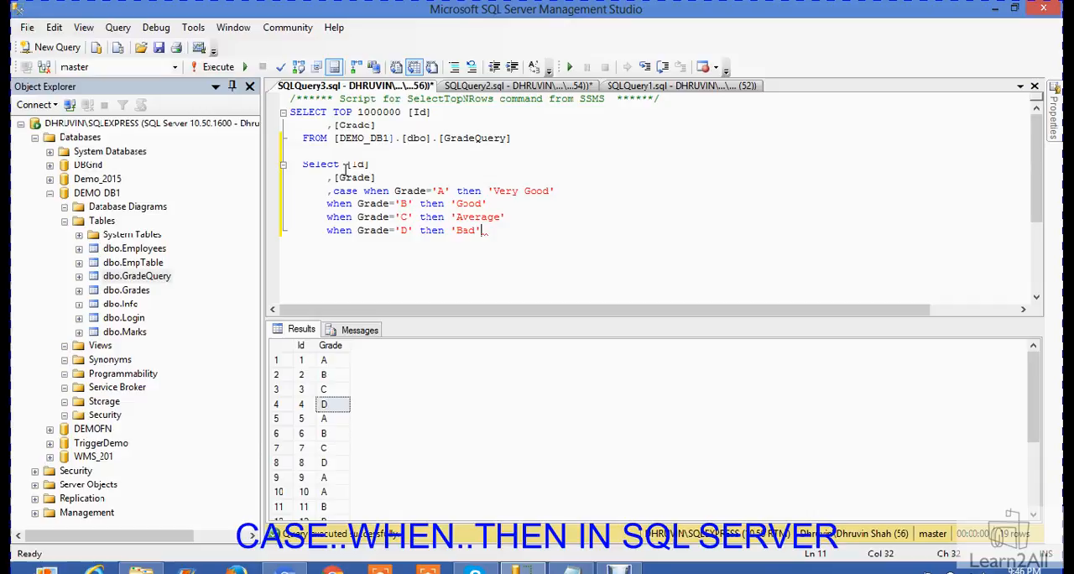
text(els)
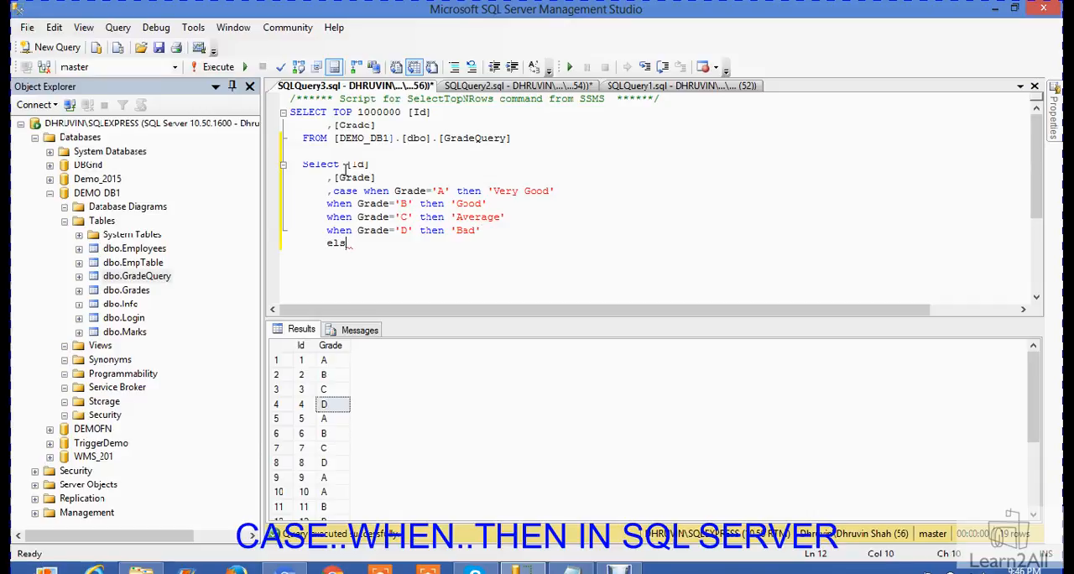
Write else 'No Grade Available', close the CASE with end, and start the from clause
text(e)
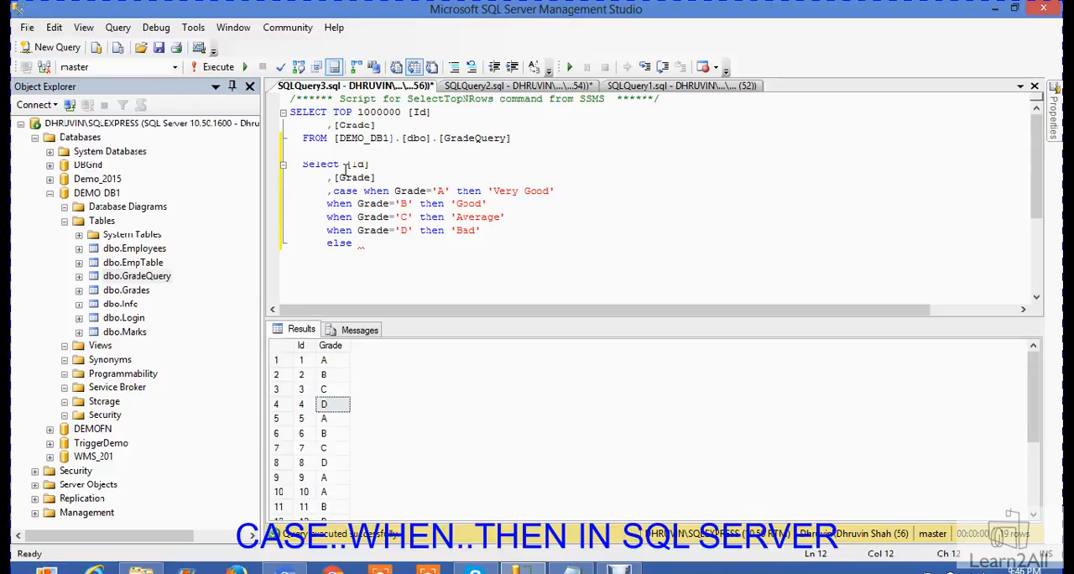
text(')
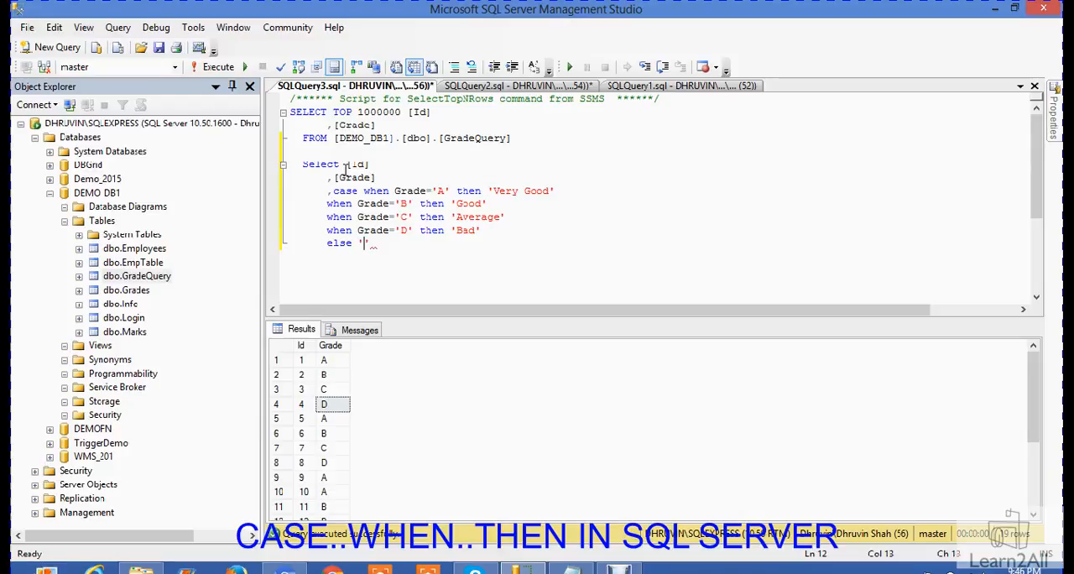
text(No Grade A)
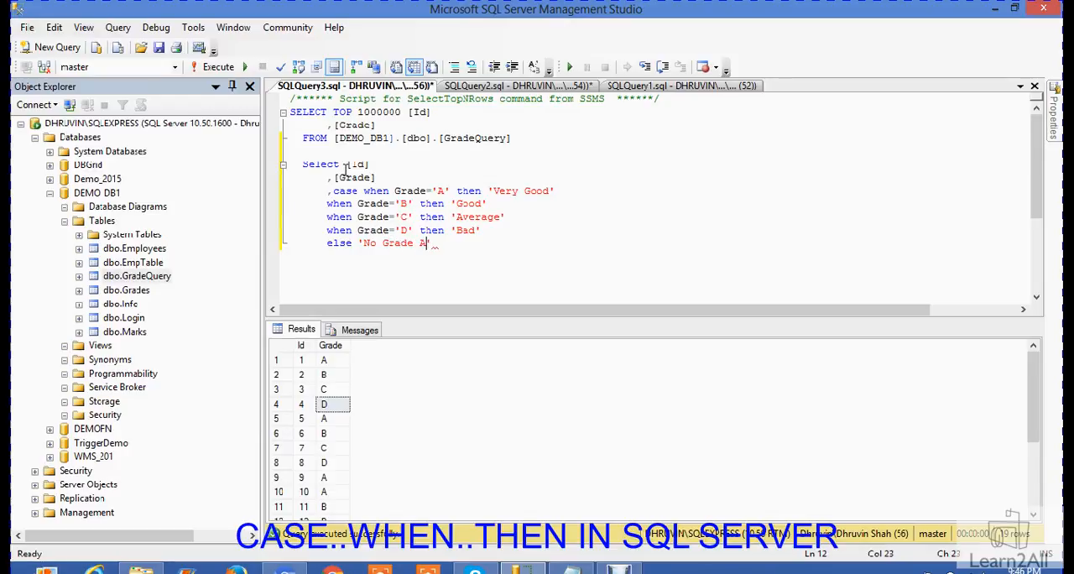
text(vailable)
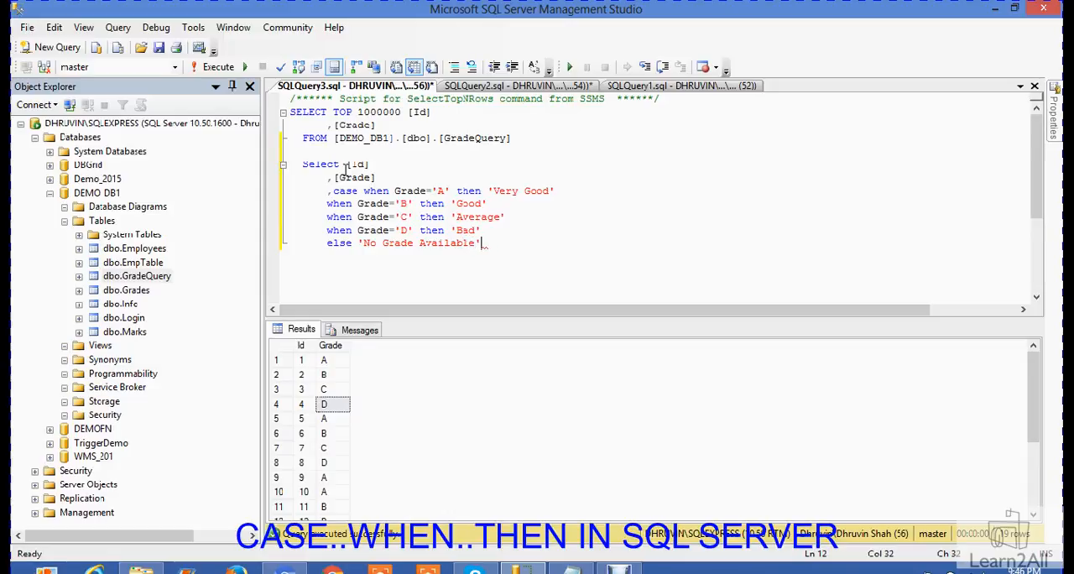
text(e)
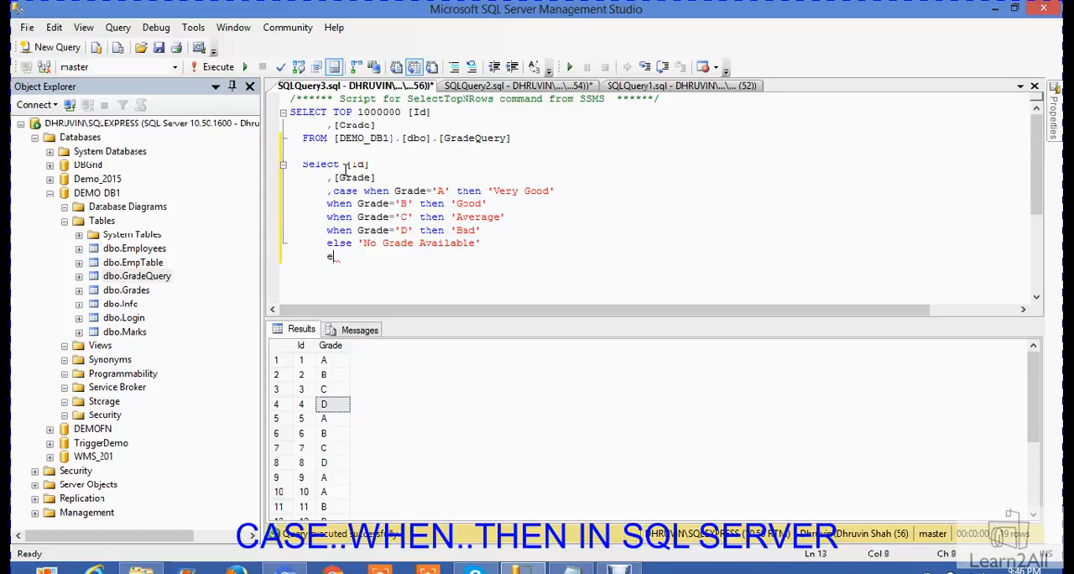
text(nd)
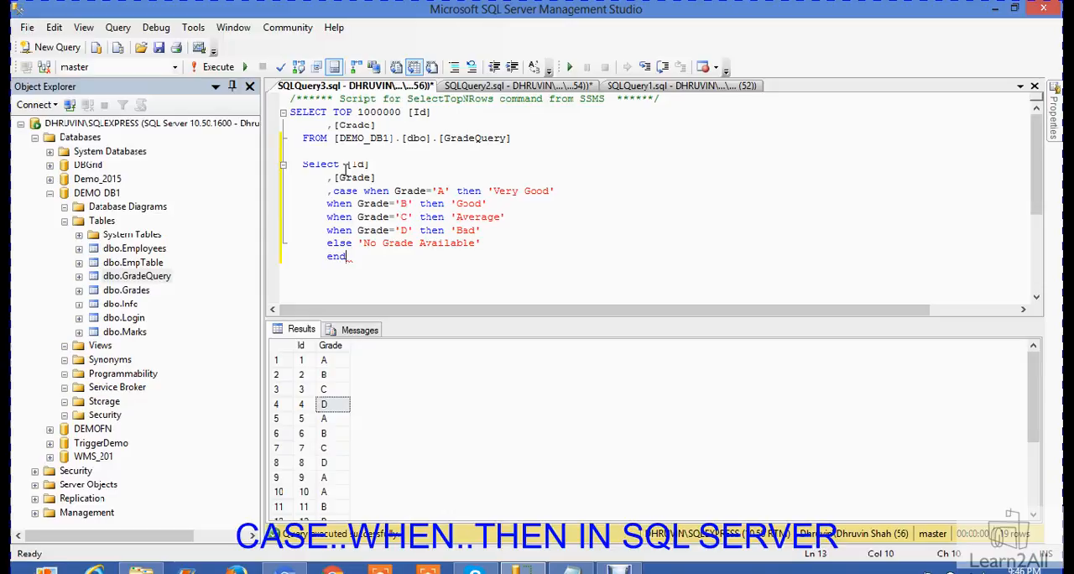
text(fro)
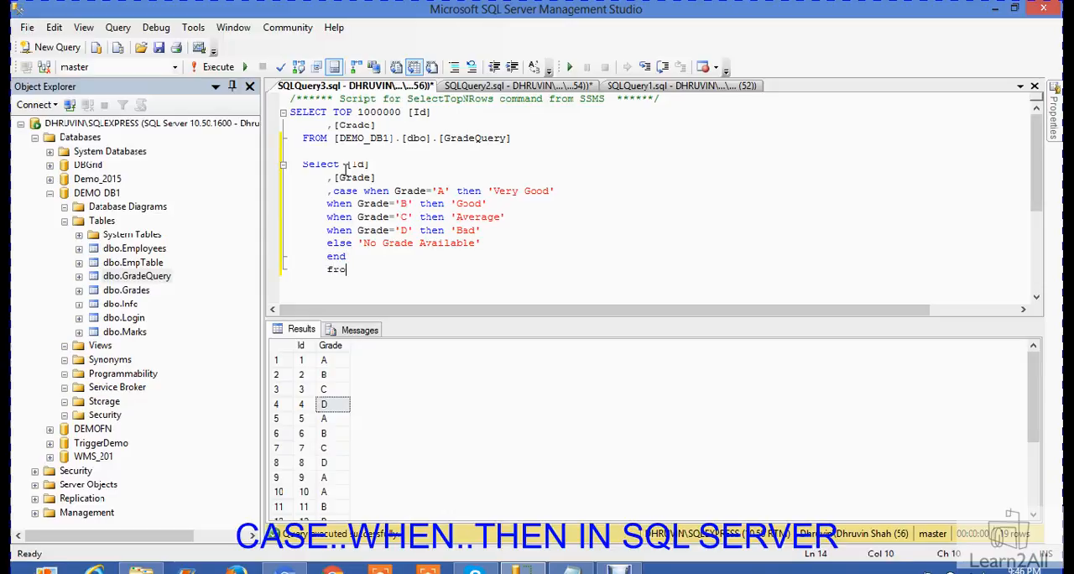
text(m)
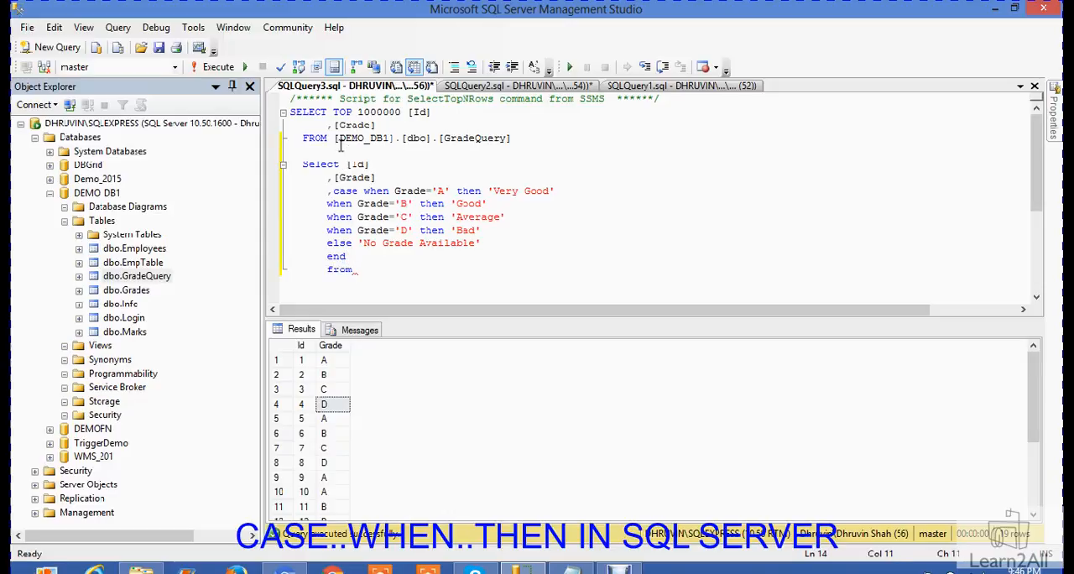
Complete the FROM clause with [dbo].[GradeQuery] and execute the new CASE query
drag(401, 137, 511, 138)
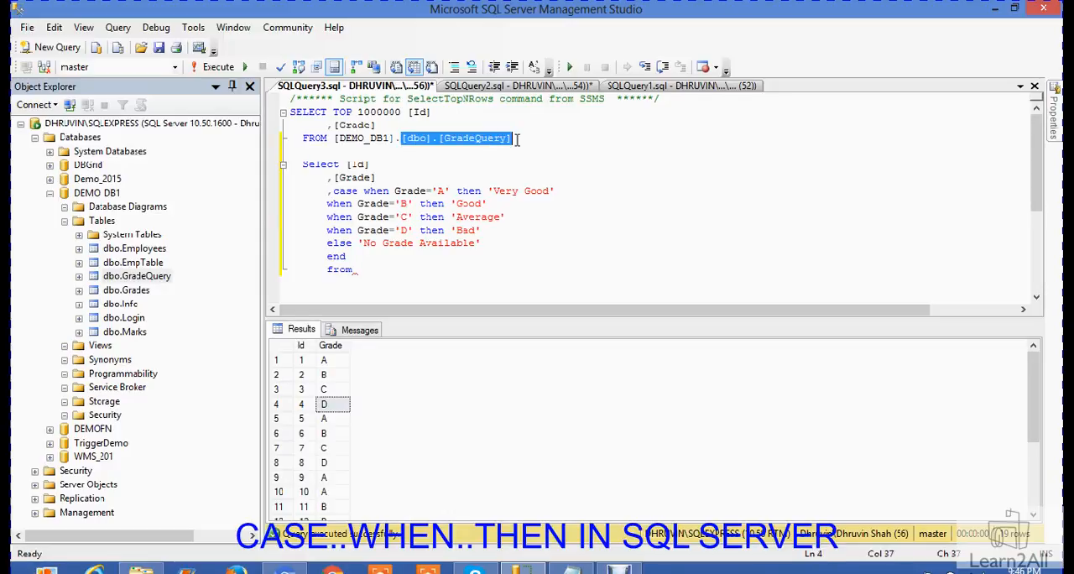
click(354, 268)
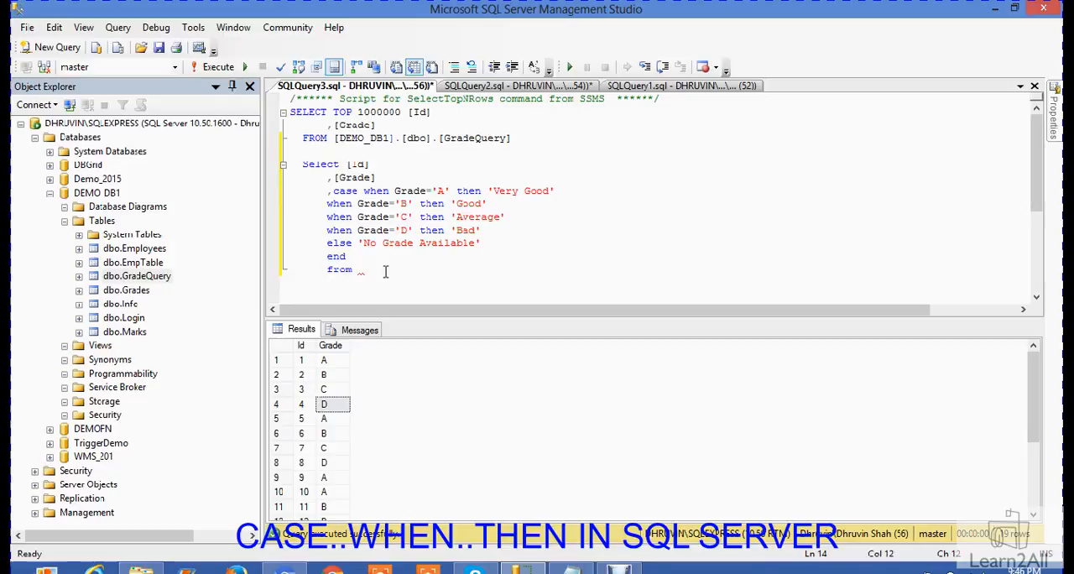
text([dbo].[GradeQuery])
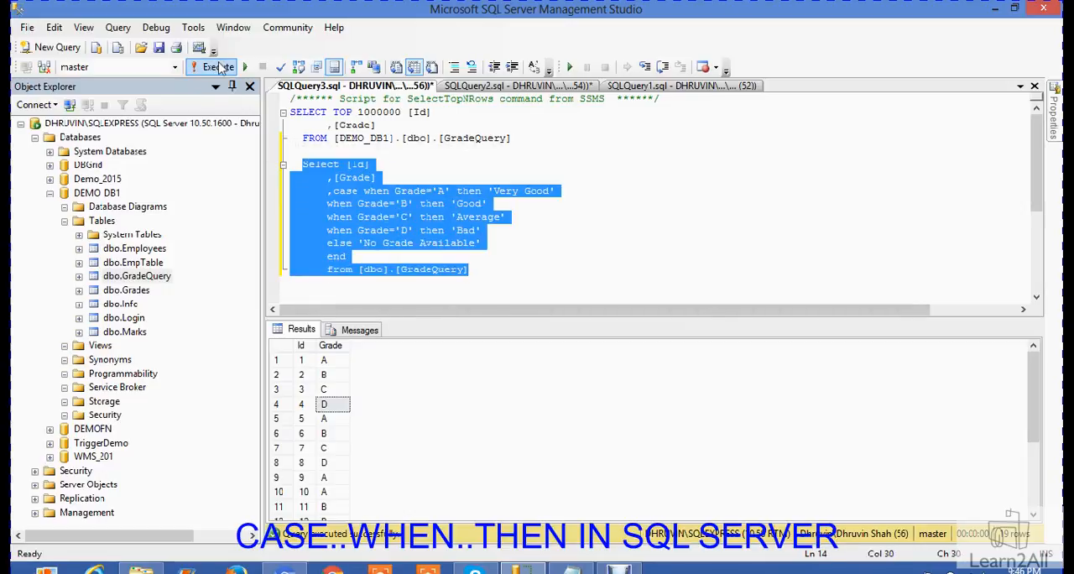
click(219, 67)
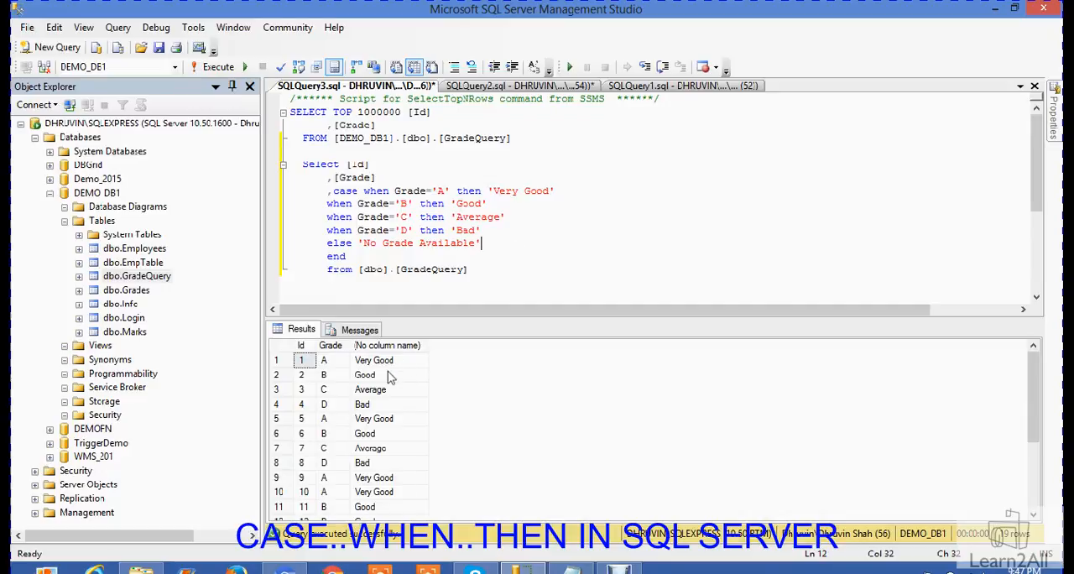
Inspect the unnamed status column in the results and return the cursor after end
click(374, 359)
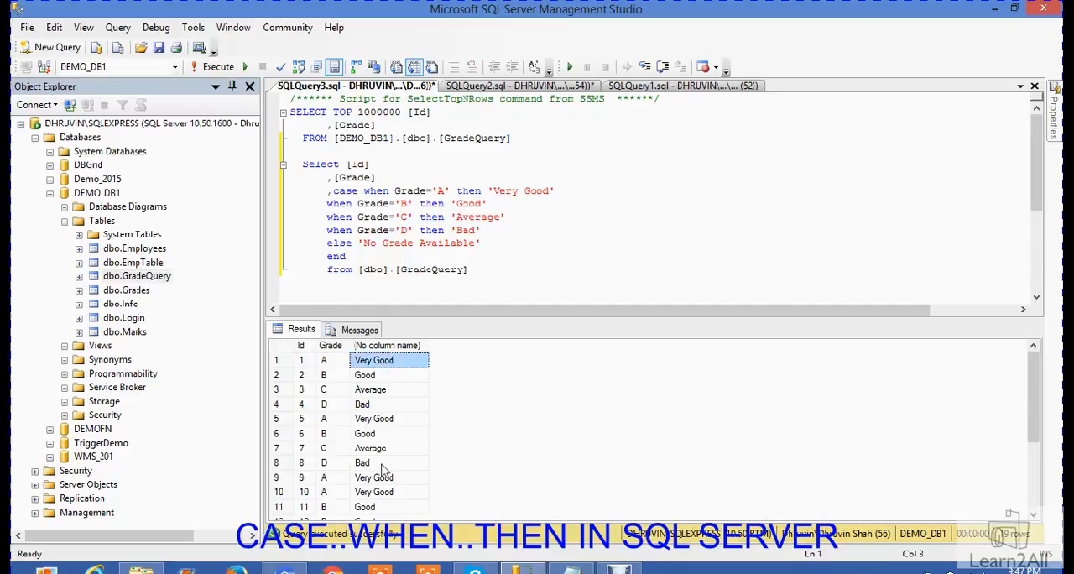
click(390, 463)
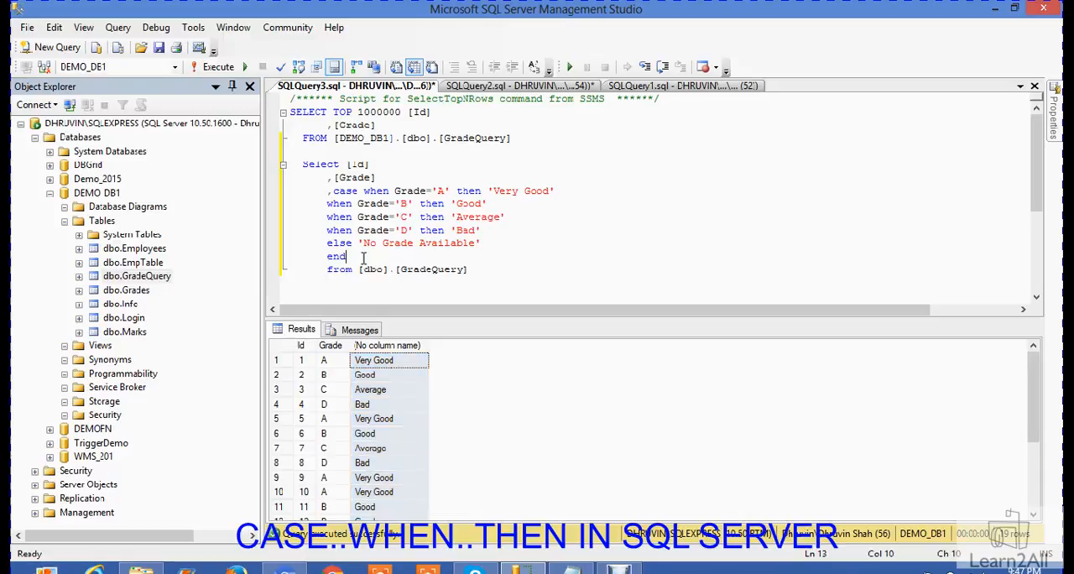
Alias the CASE column as GradeStatus and select the whole query to rerun it
text(as)
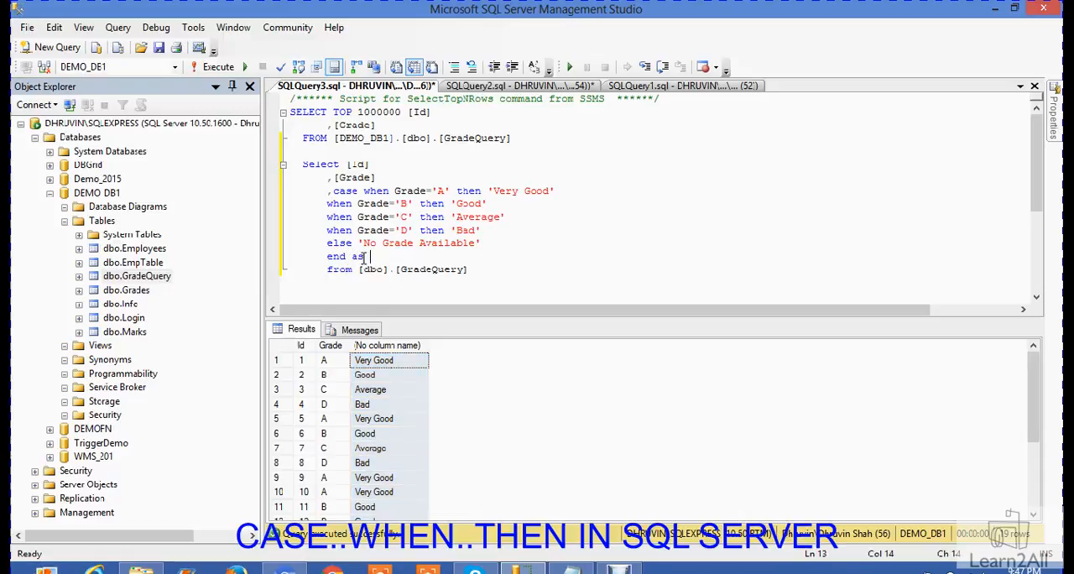
text(Grade)
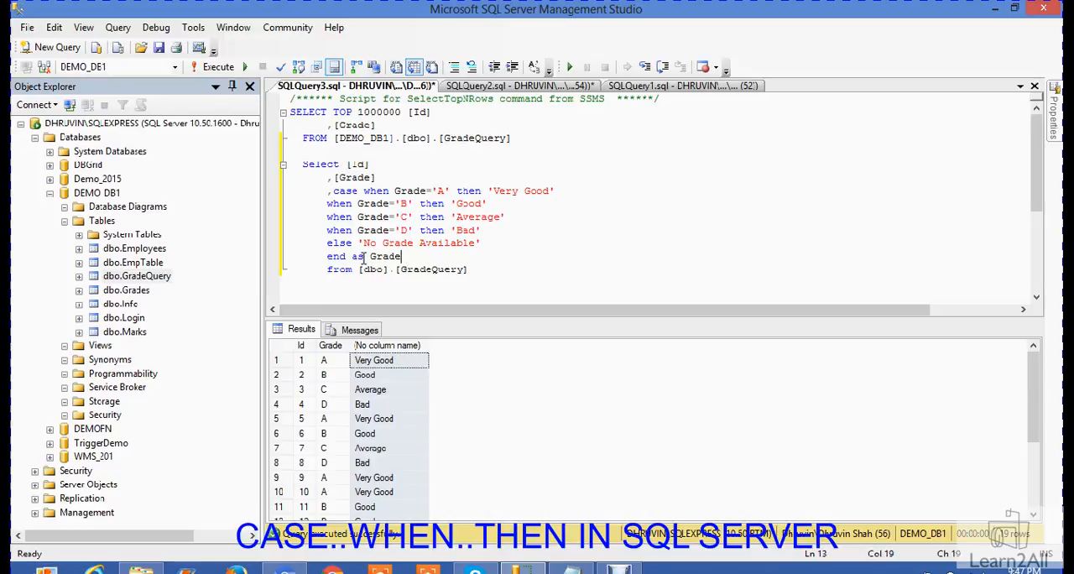
text(Status)
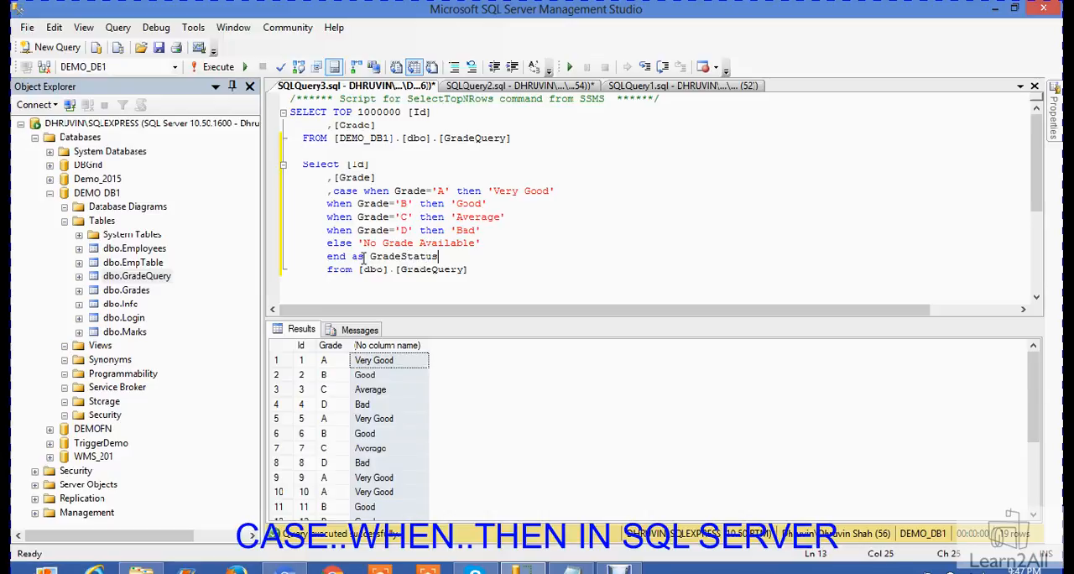
drag(302, 165, 467, 269)
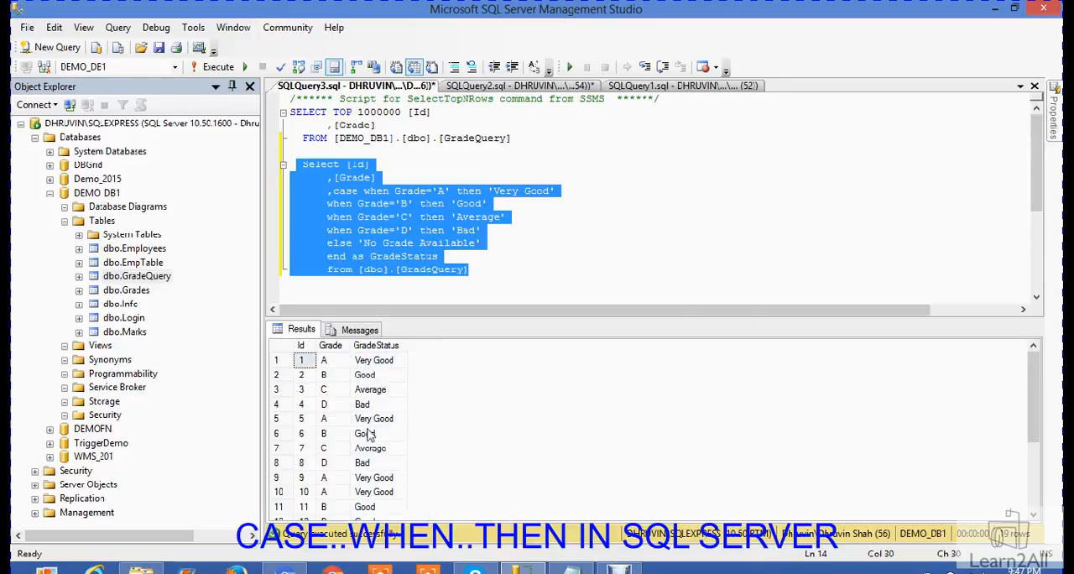
mouse_move(339, 355)
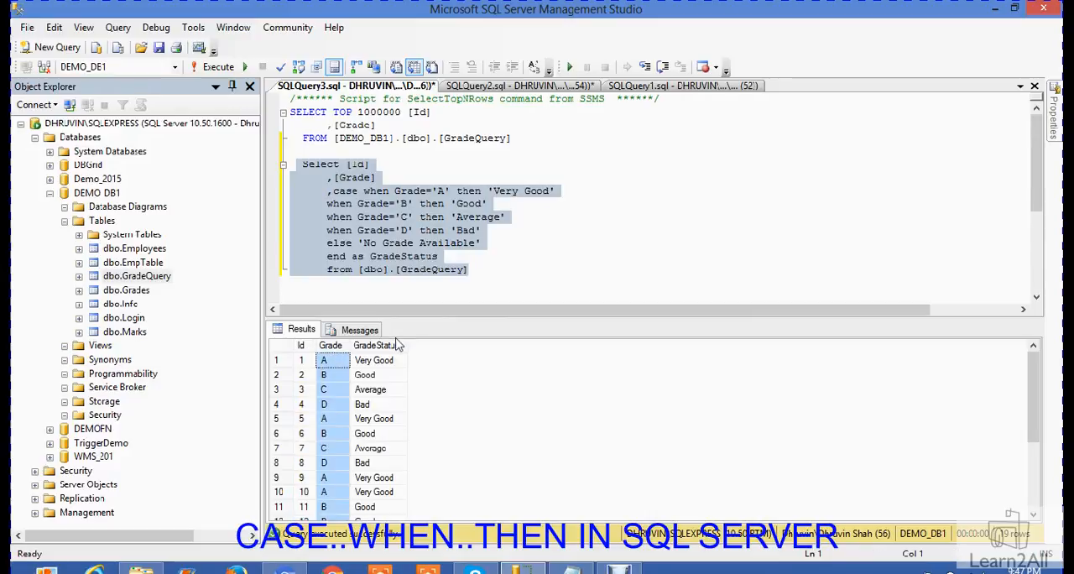
click(373, 359)
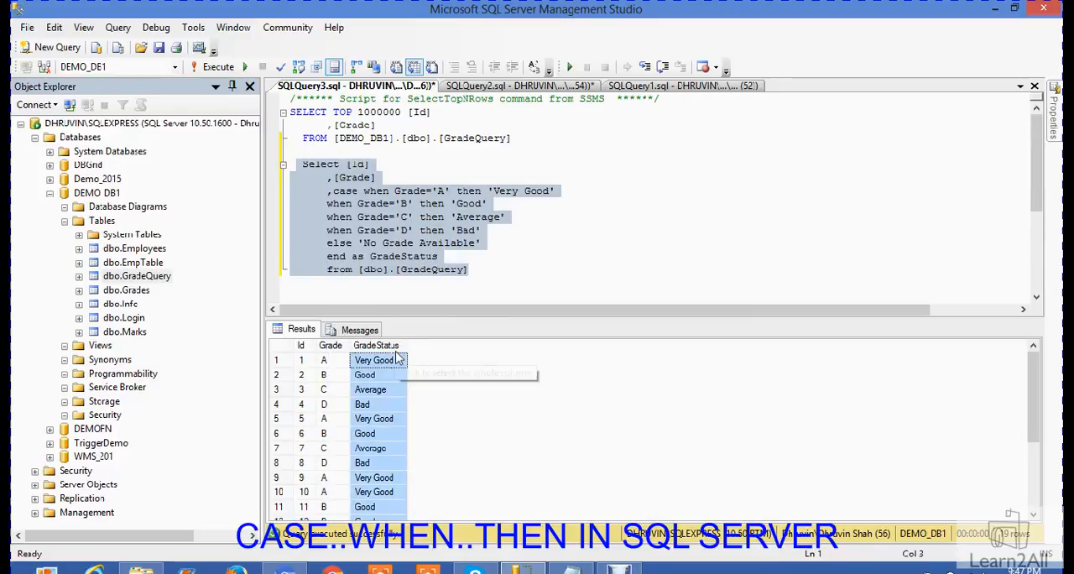
mouse_move(400, 359)
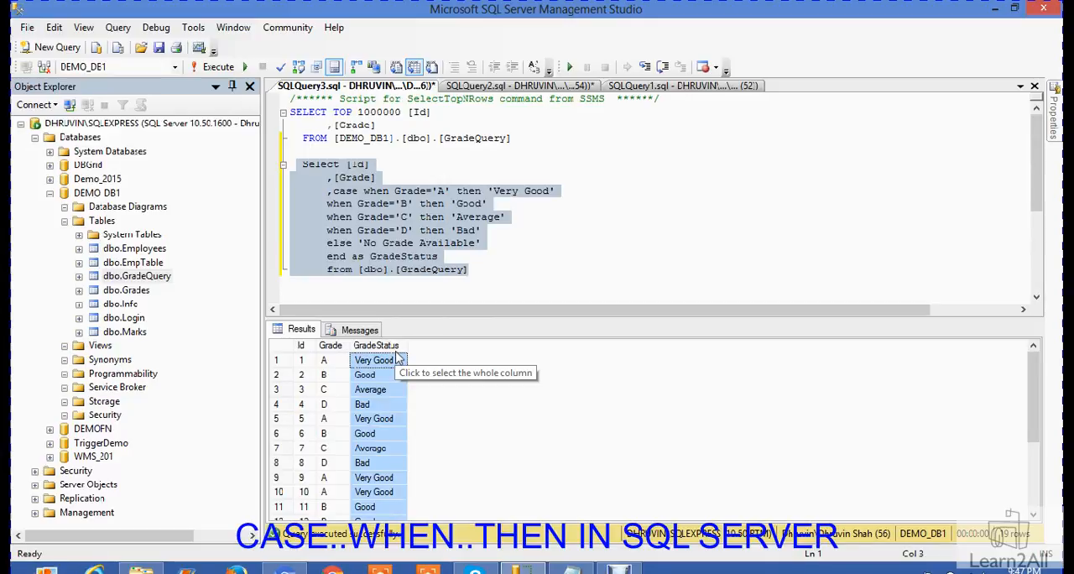
mouse_move(396, 359)
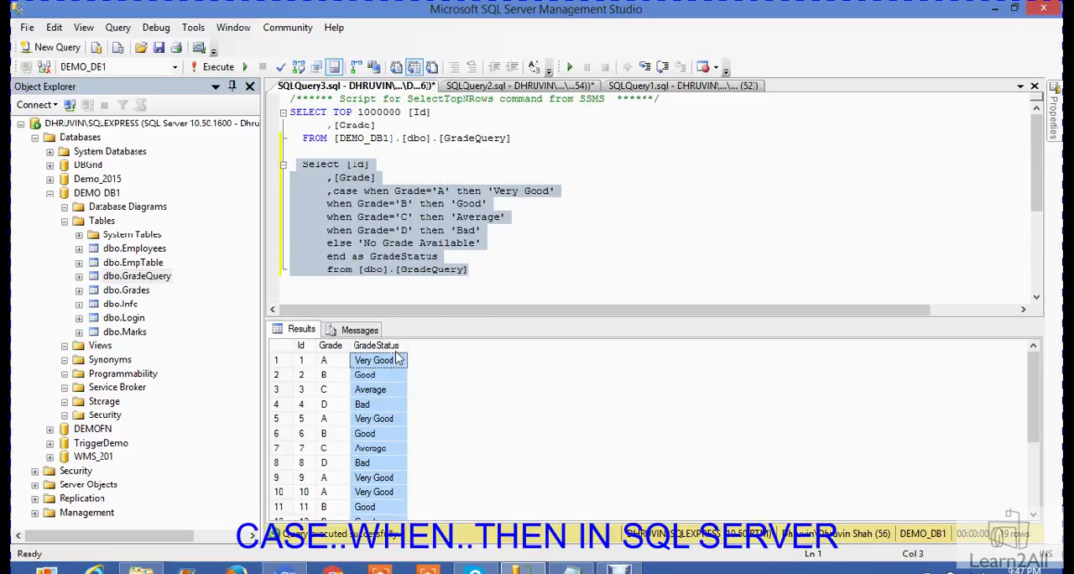